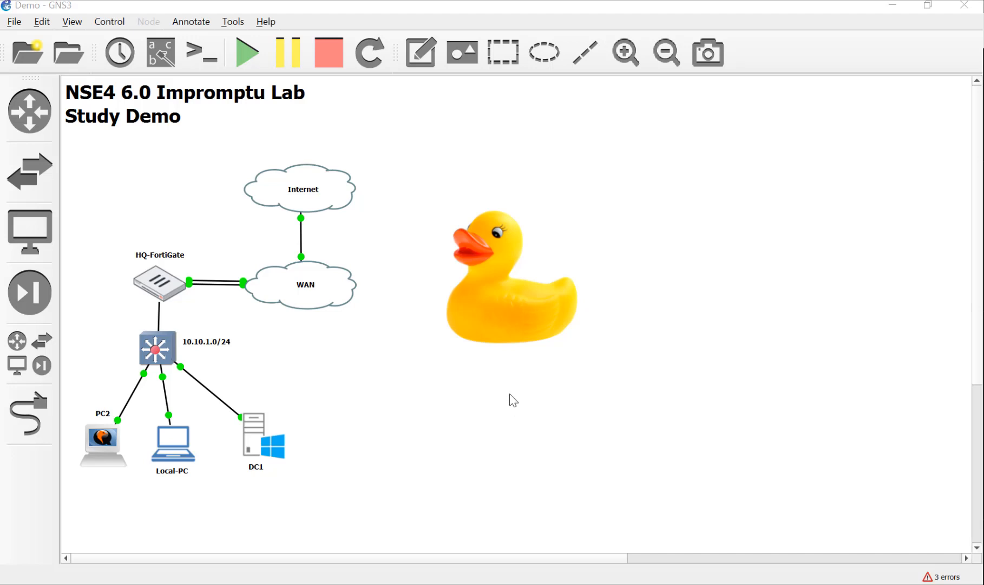
mouse_move(687, 307)
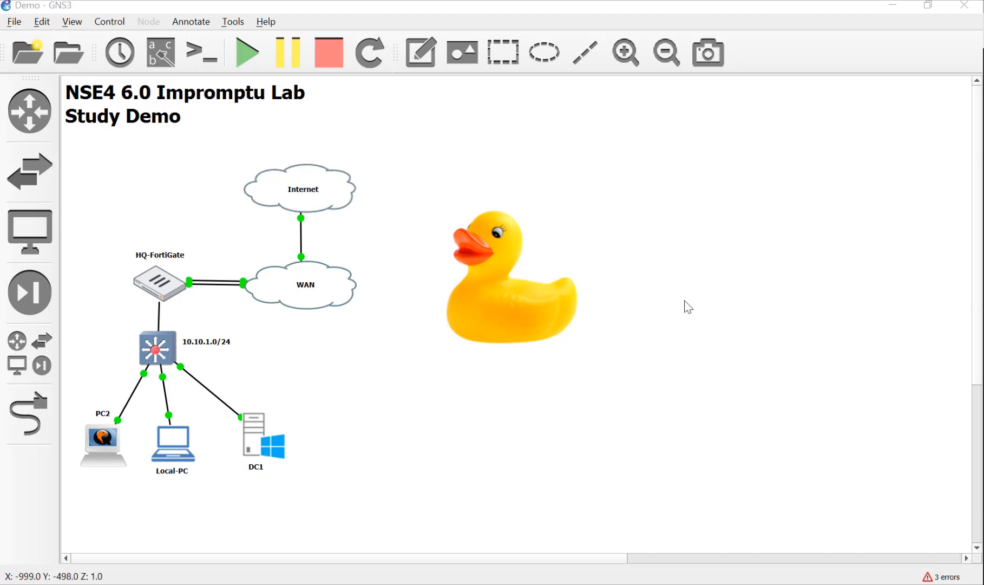
mouse_move(639, 389)
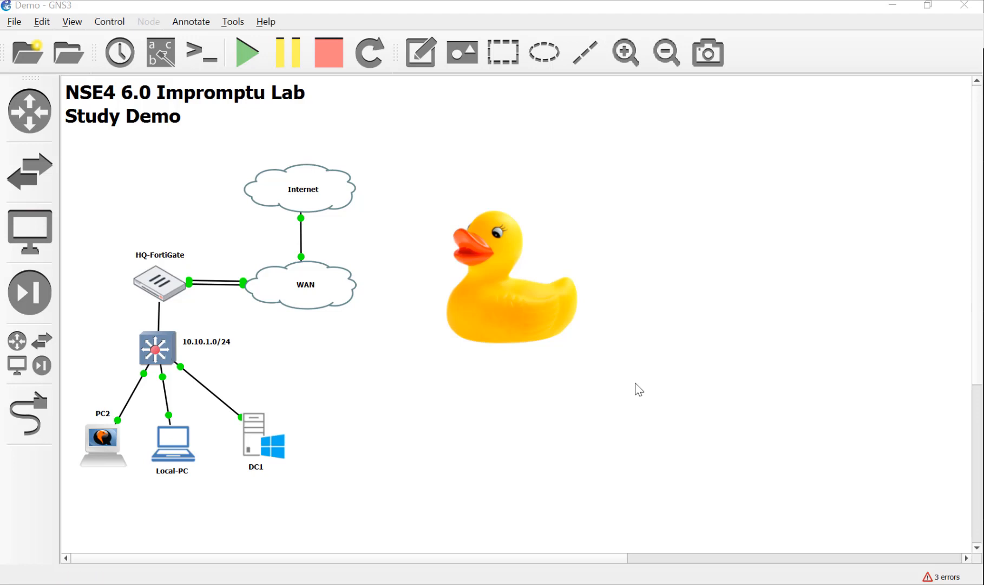
mouse_move(560, 312)
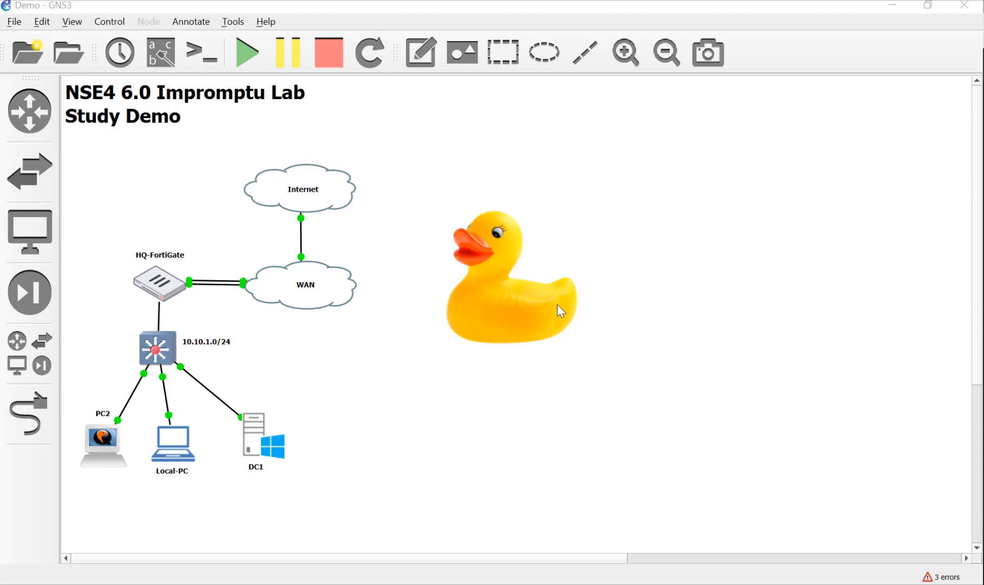
Log in as admin to reach the HQ-FortiGate dashboard.
click(537, 298)
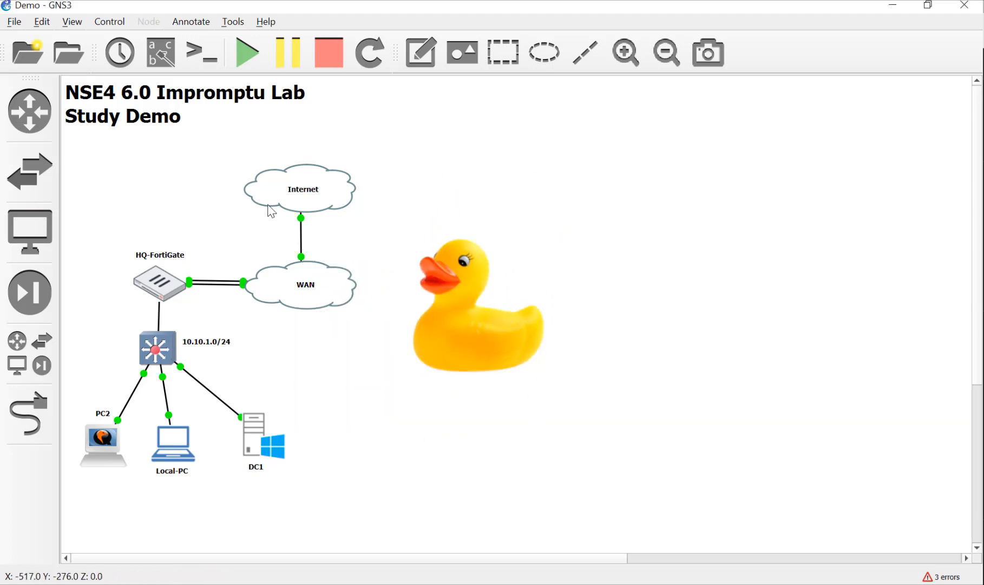
mouse_move(316, 307)
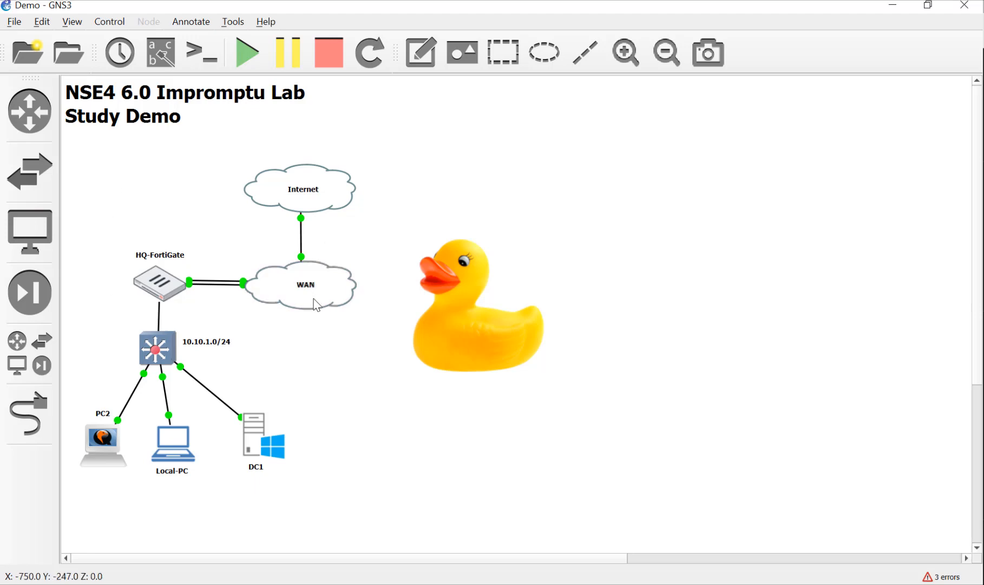
mouse_move(509, 433)
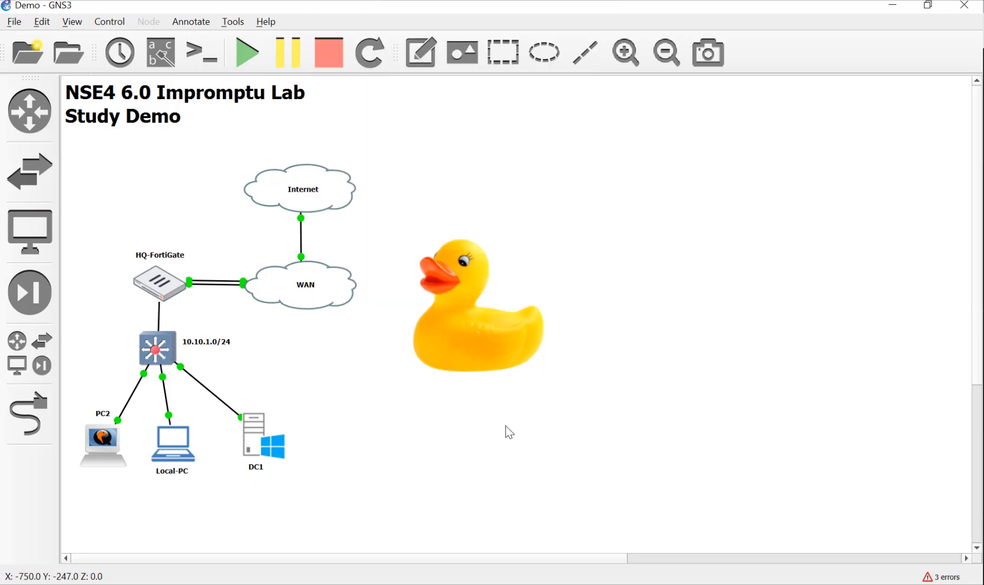
mouse_move(145, 206)
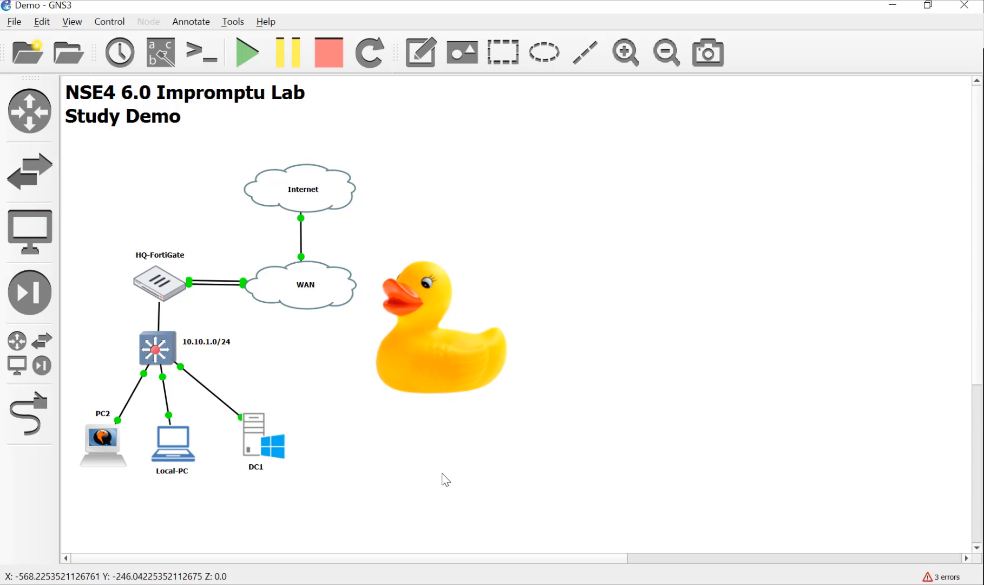
mouse_move(458, 385)
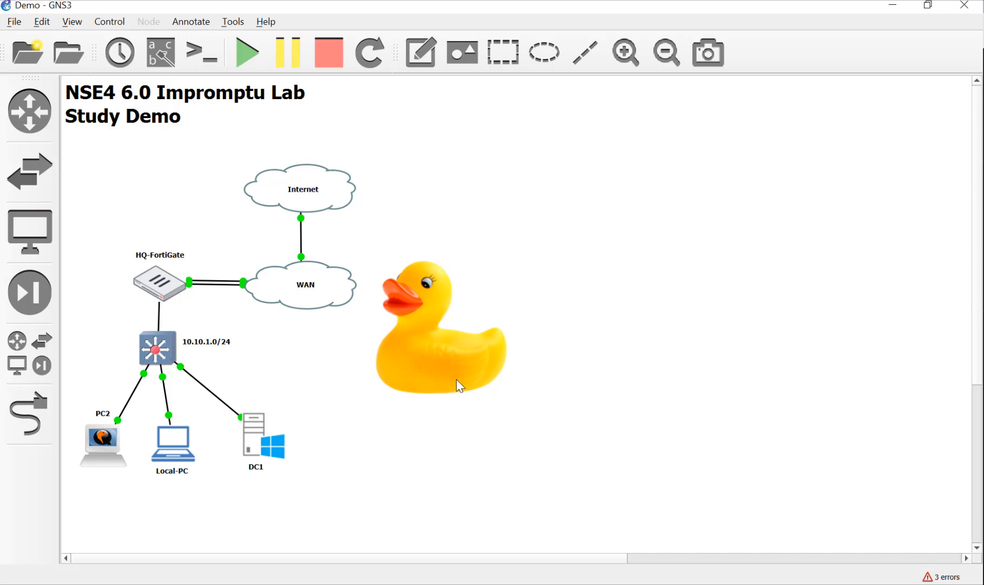
click(440, 332)
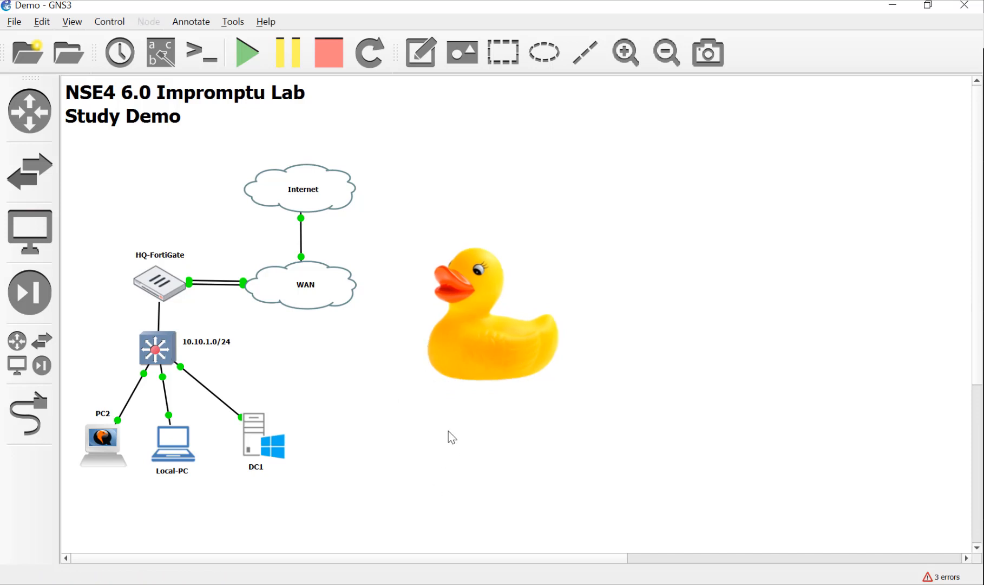
mouse_move(210, 437)
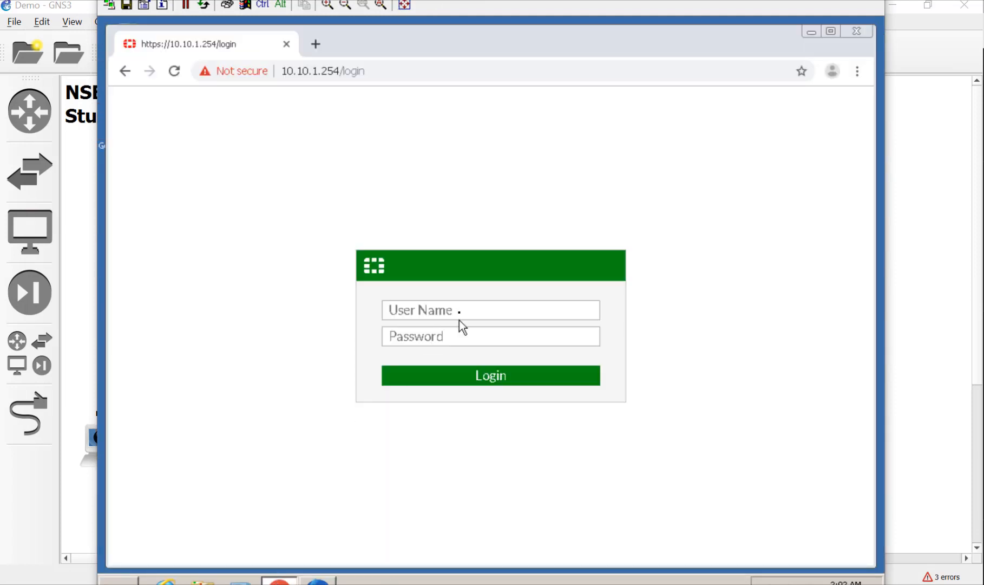
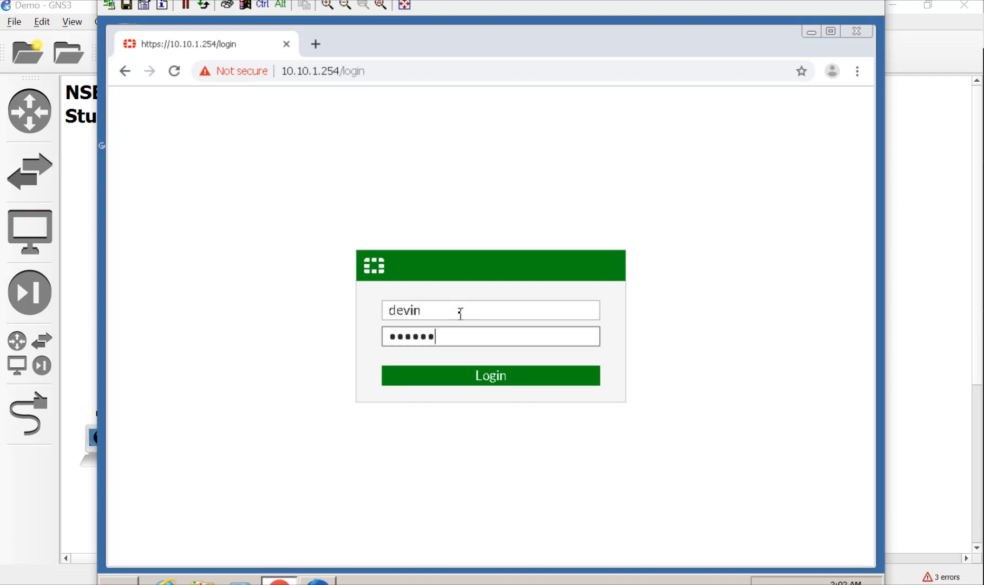
click(490, 376)
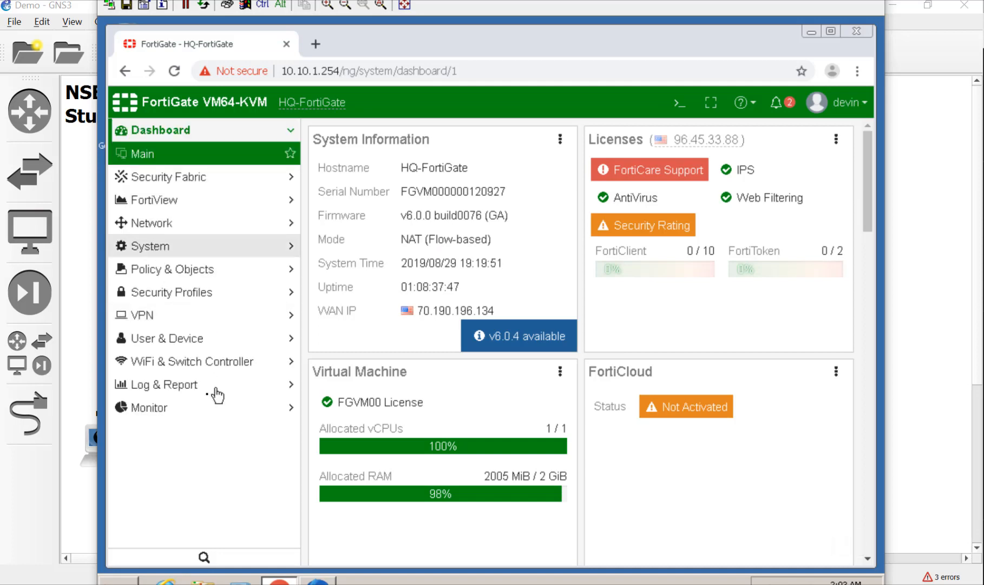
On System > Advanced, switch on Use Custom Email Server under Email Service.
click(152, 246)
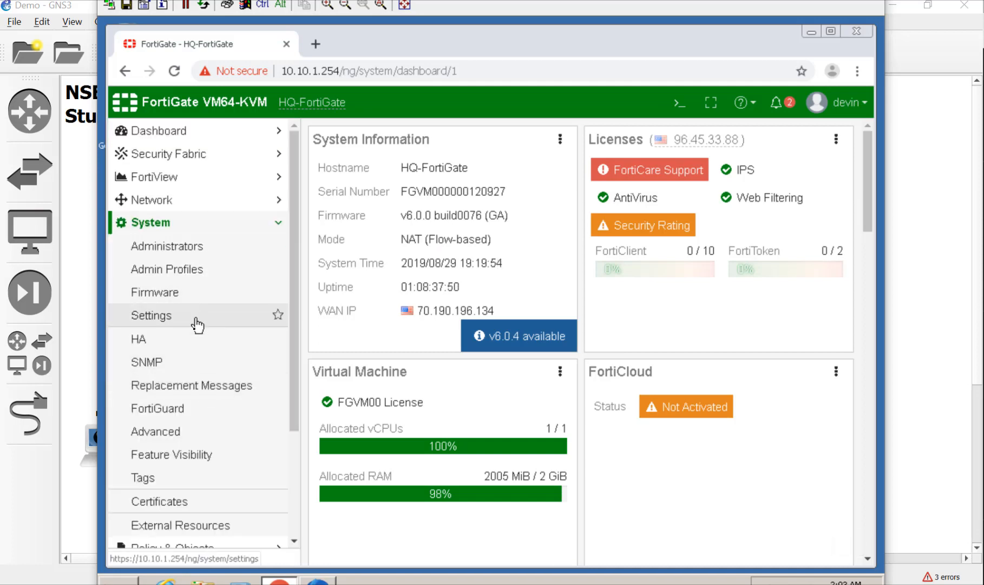
click(155, 431)
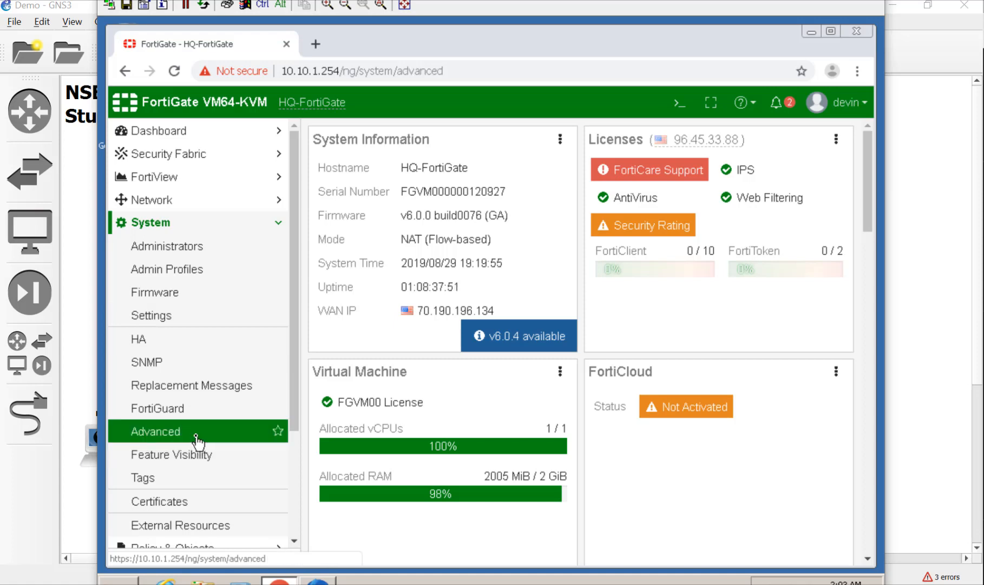
click(155, 431)
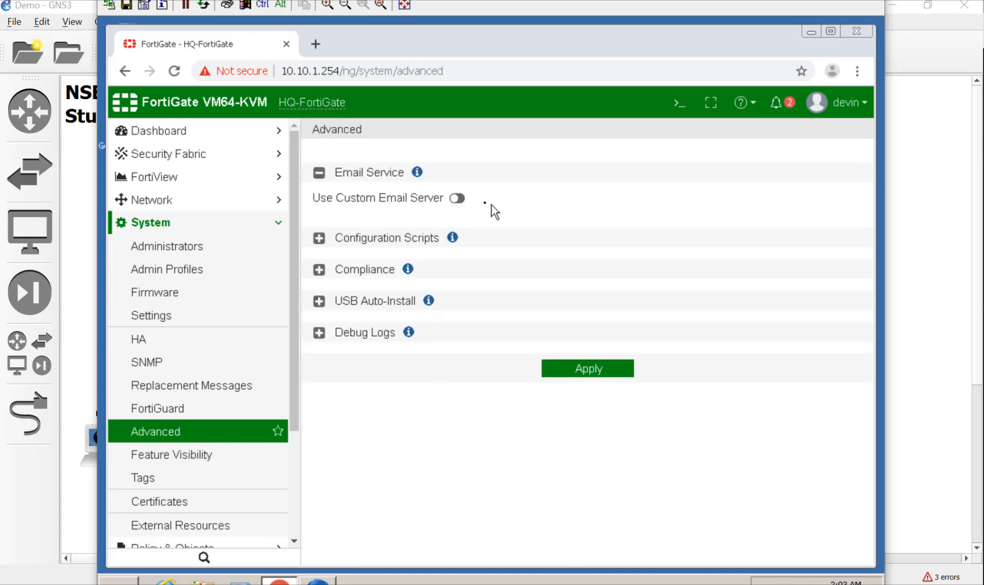
click(458, 197)
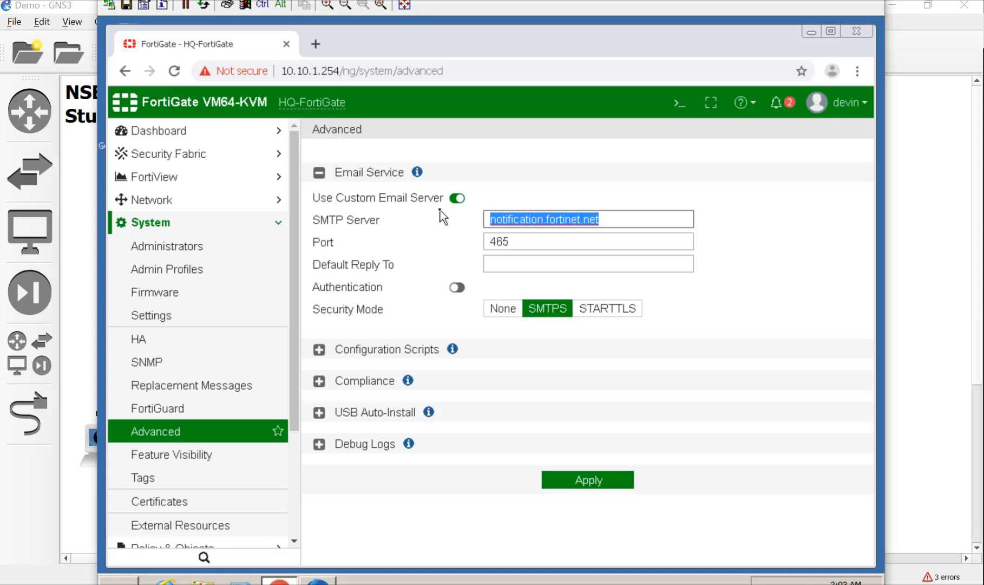
Set SMTP server 10.10.1.10, port 587, and a fortigate default reply-to address.
text(fortigate)
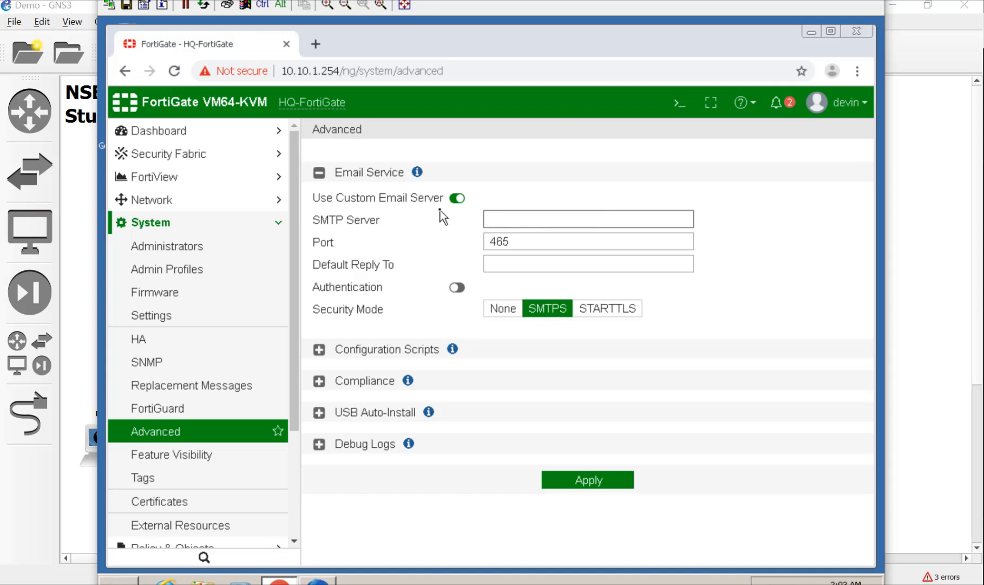
text(10.10.)
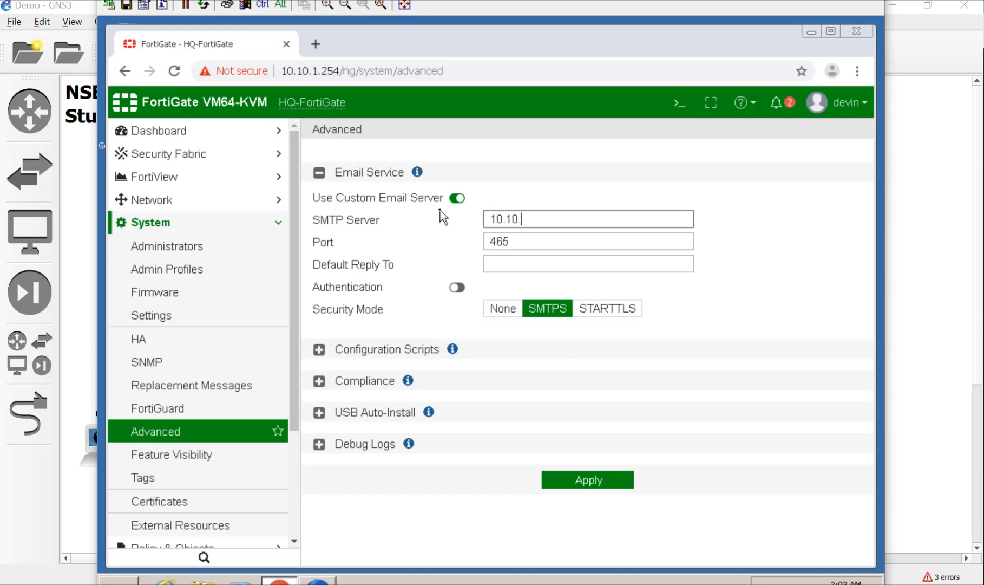
text(.1.10)
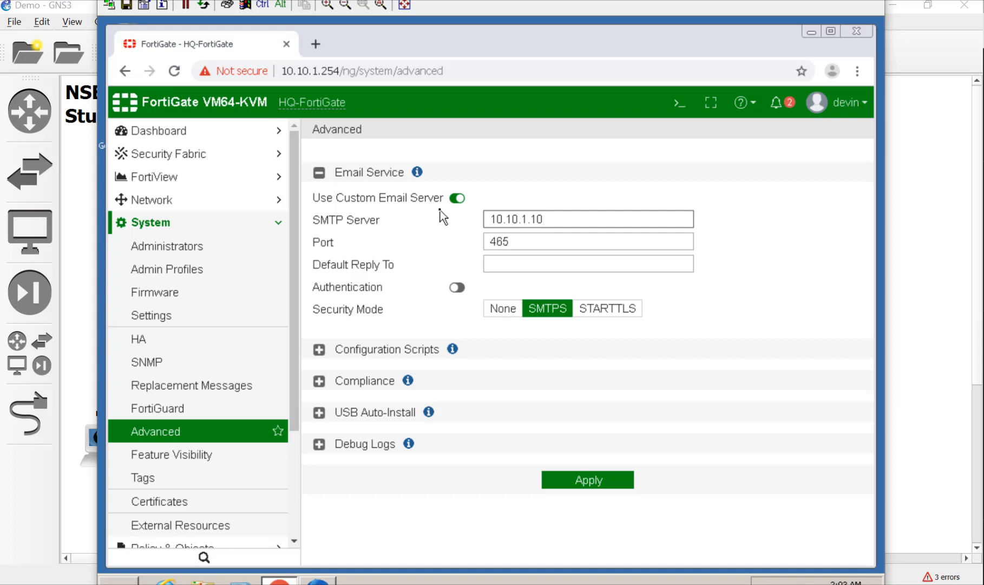
triple_click(588, 241)
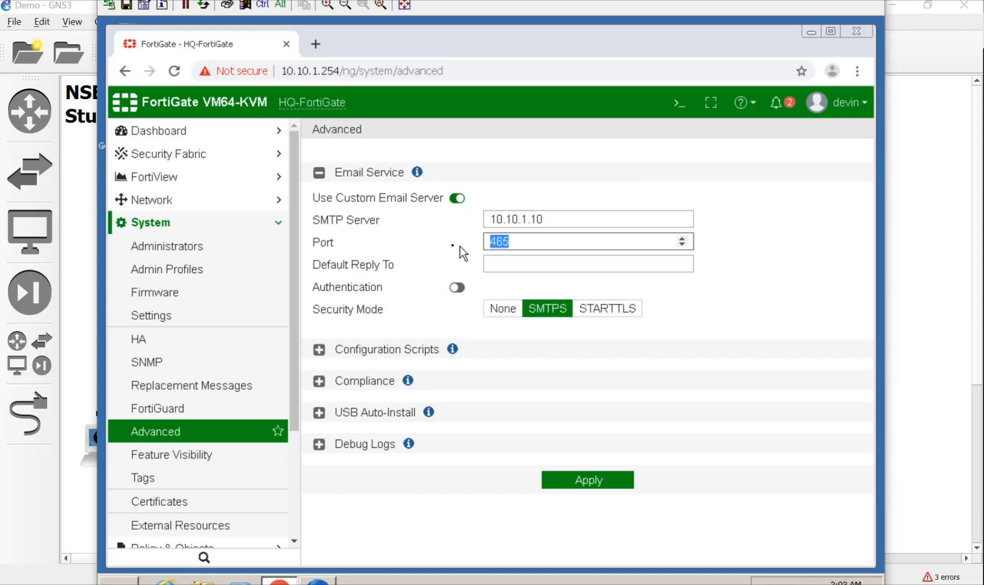
text(87)
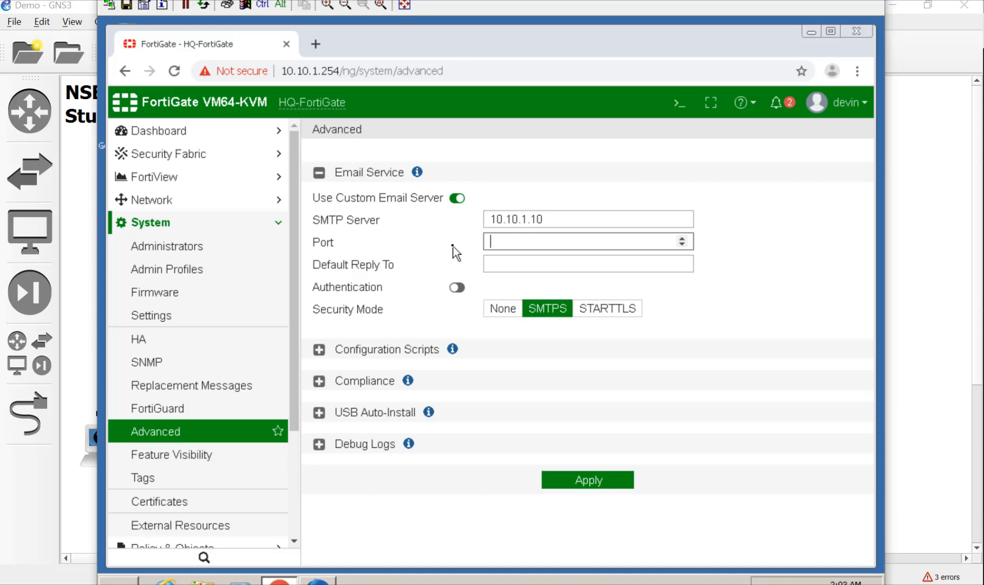
text(587)
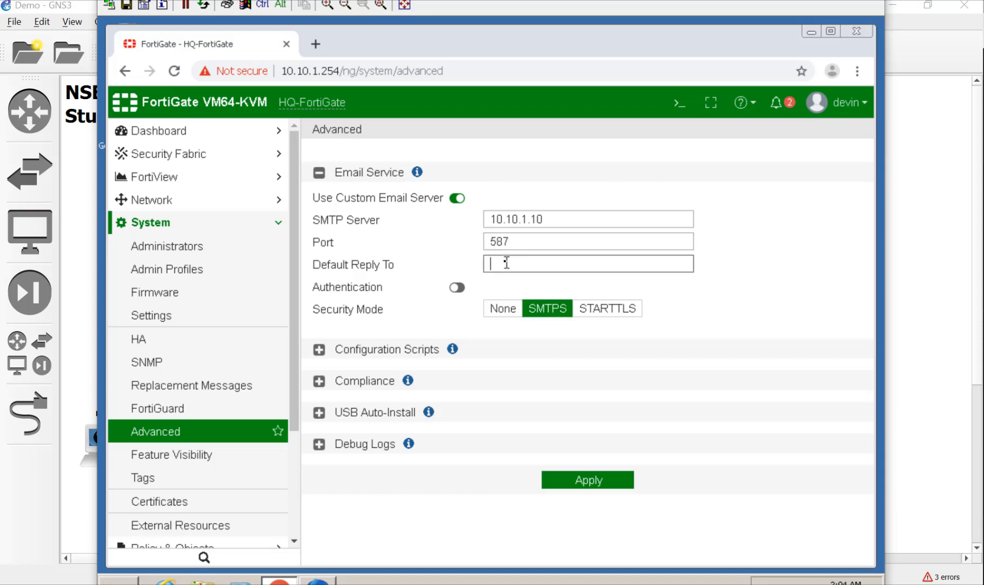
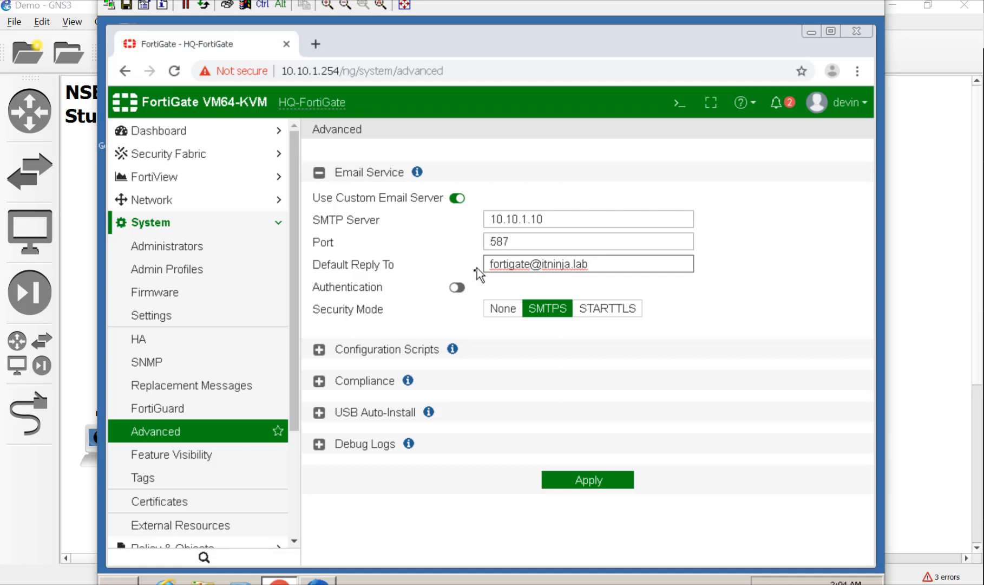
click(458, 287)
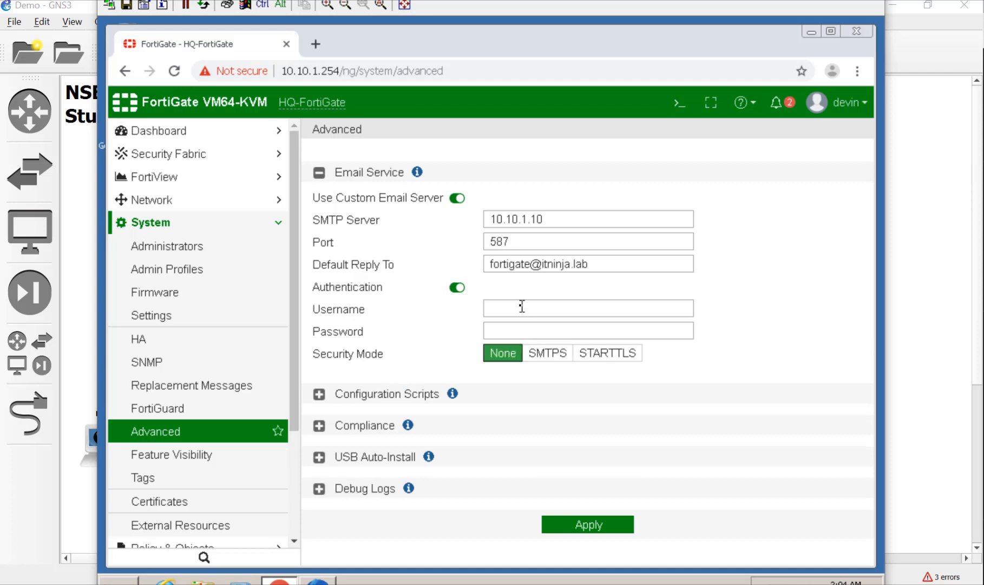
text(f)
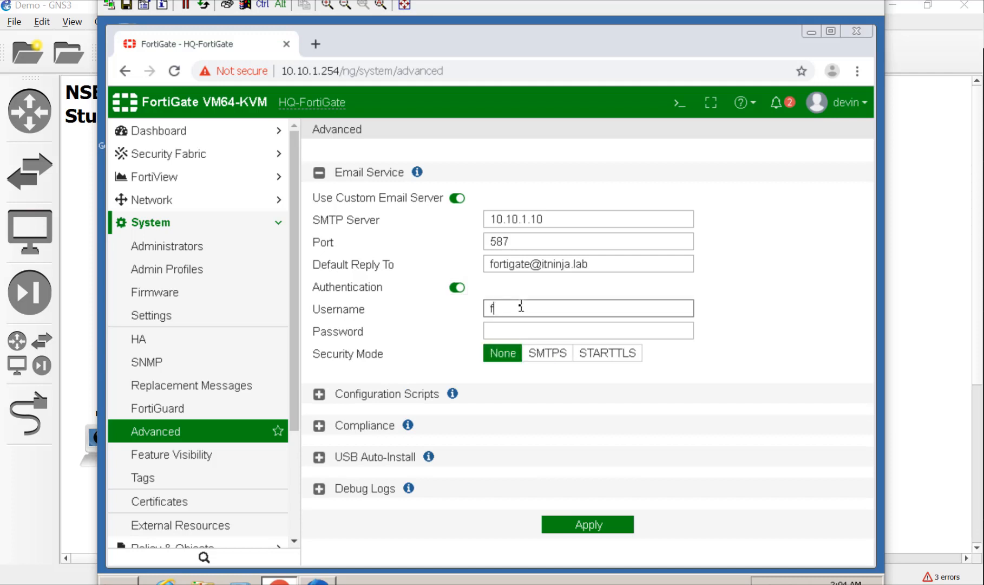
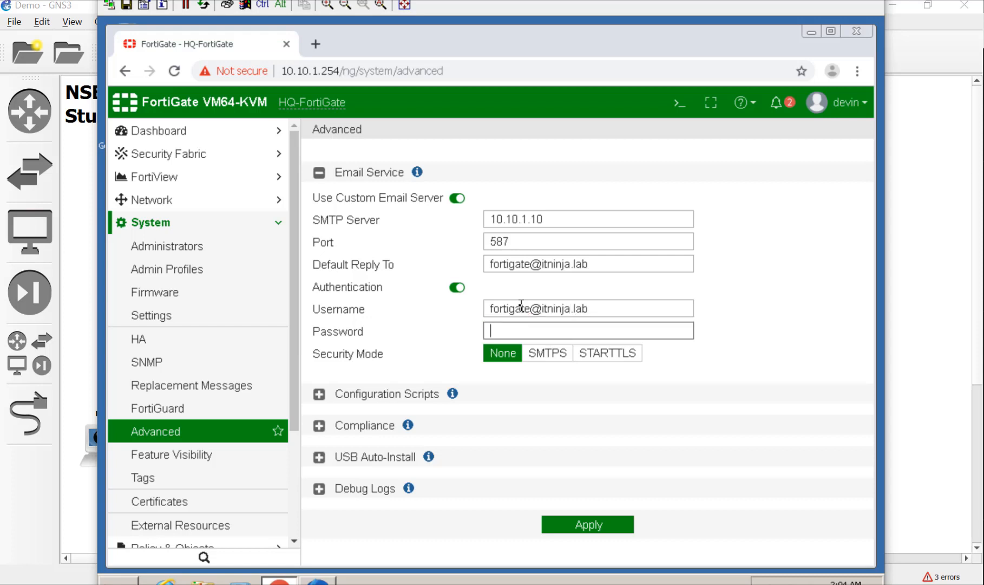
text(password)
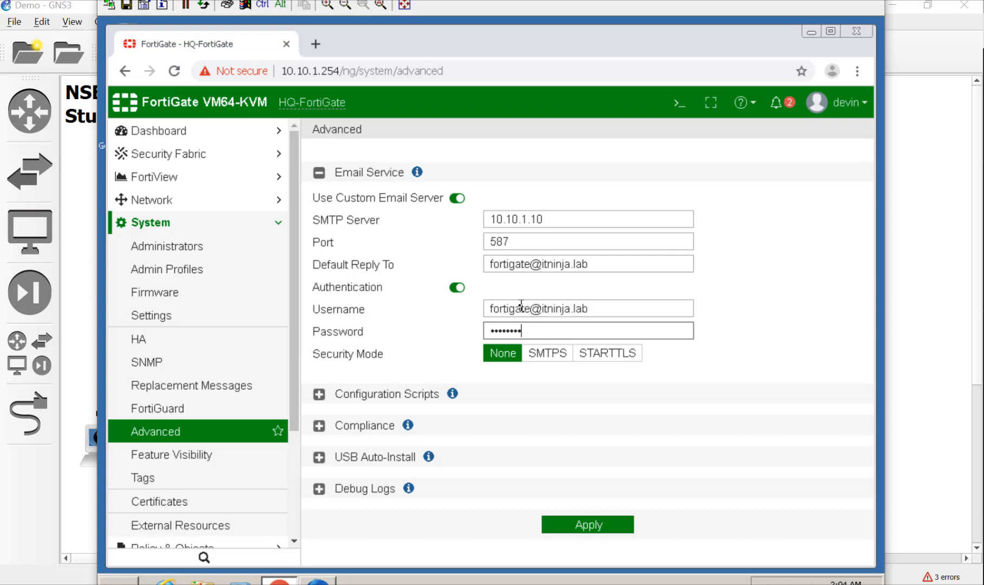
click(586, 524)
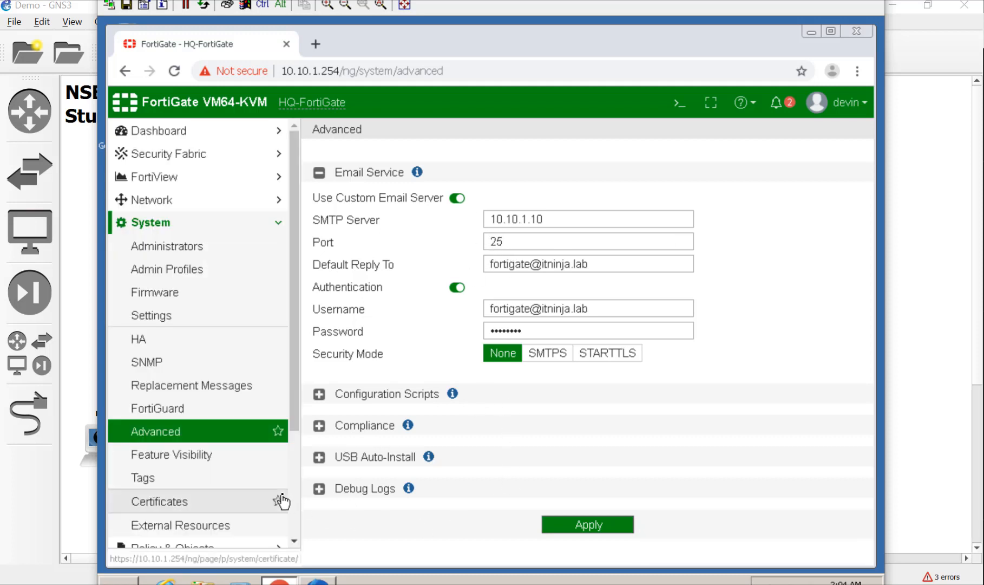
Enable email alerts on Log & Report > Email Alert Settings.
scroll(down, 3)
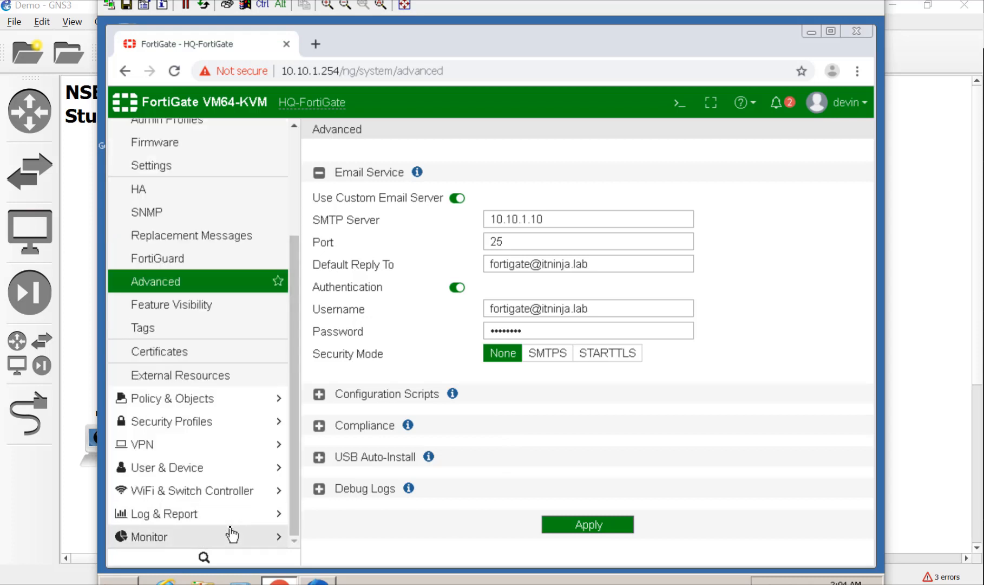
click(167, 513)
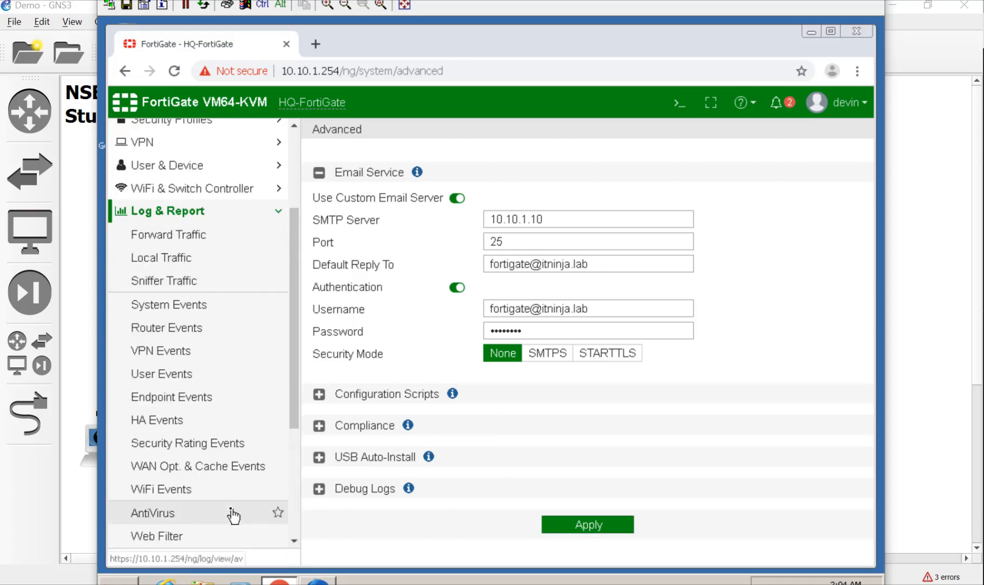
scroll(down, 3)
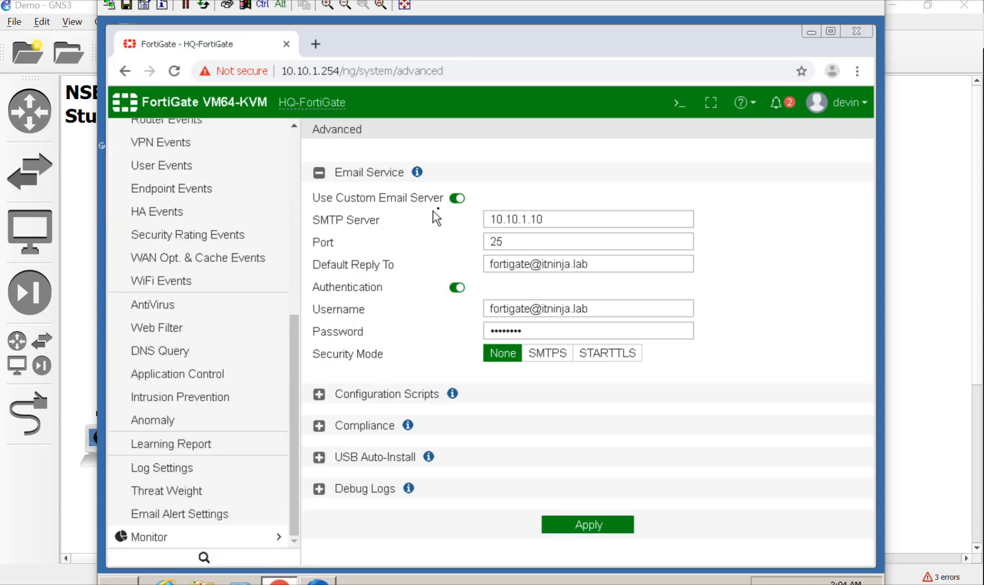
click(180, 513)
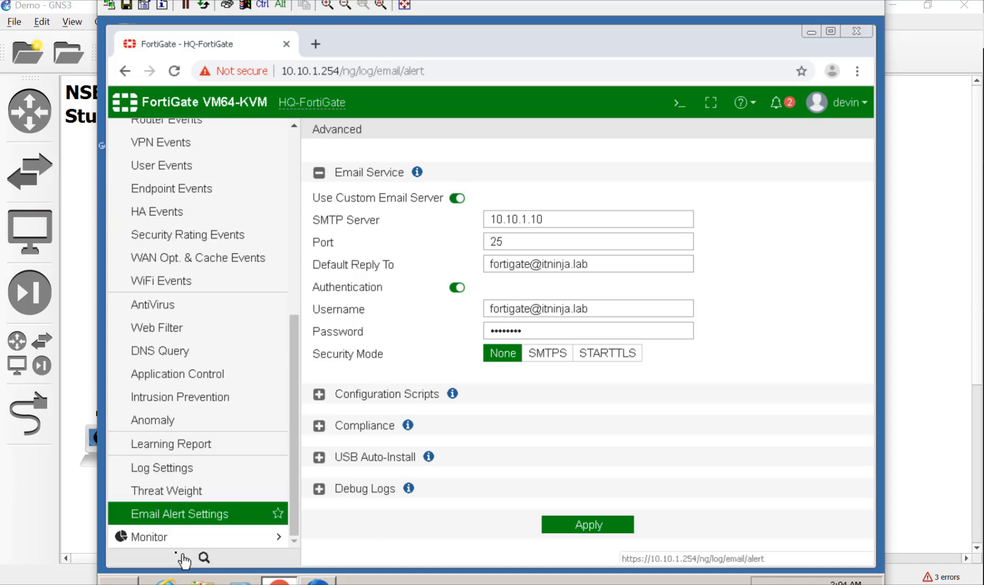
click(367, 167)
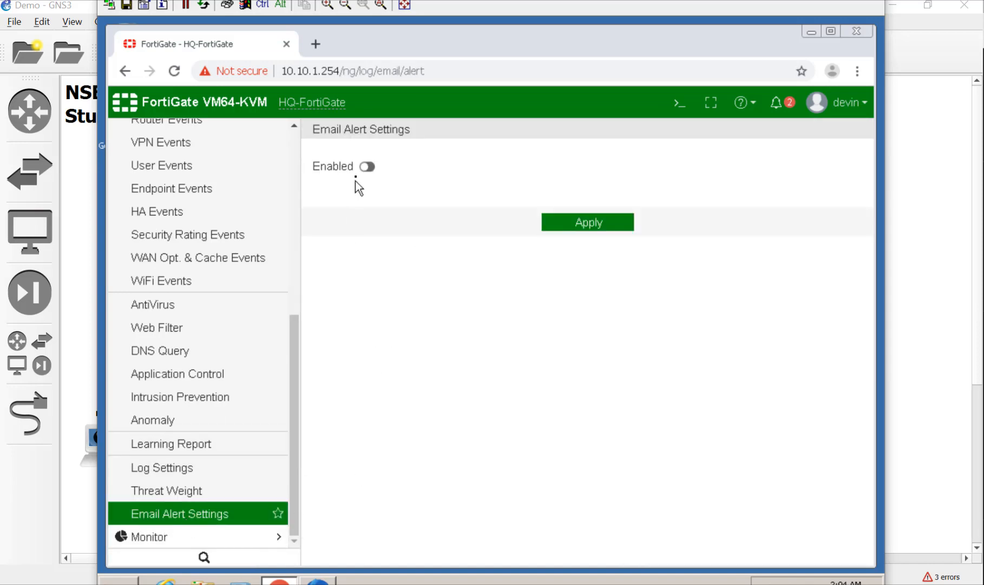
click(367, 167)
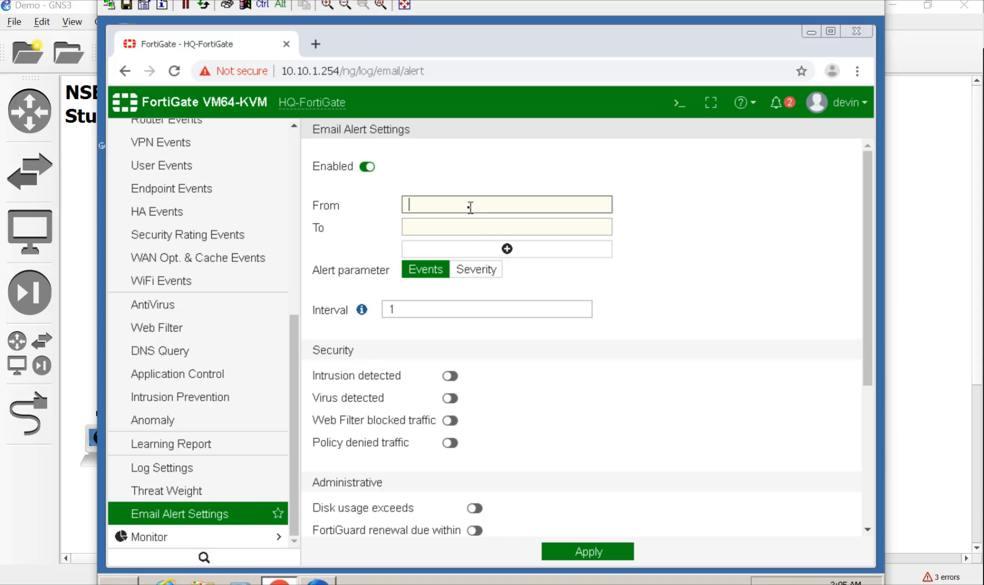
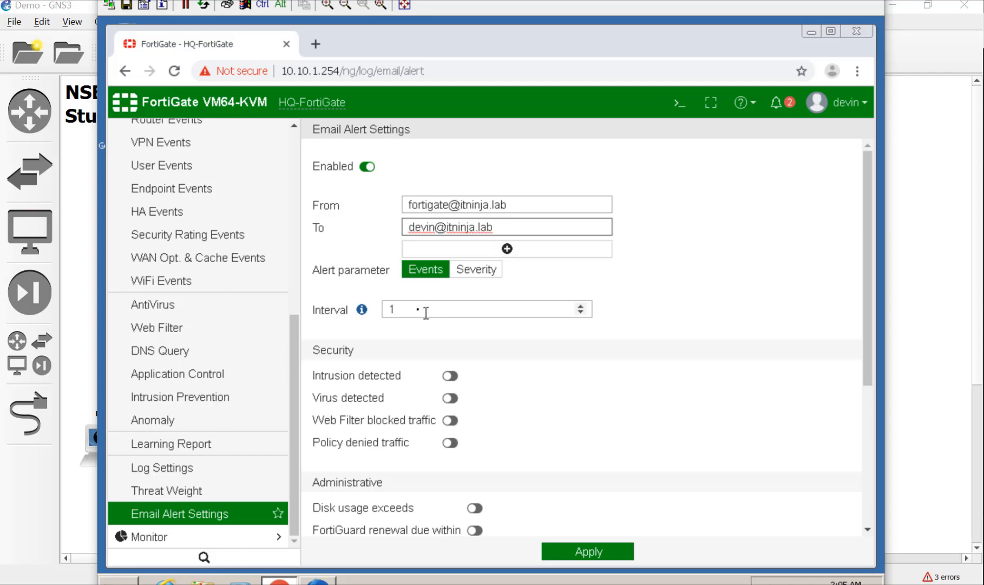
mouse_move(361, 310)
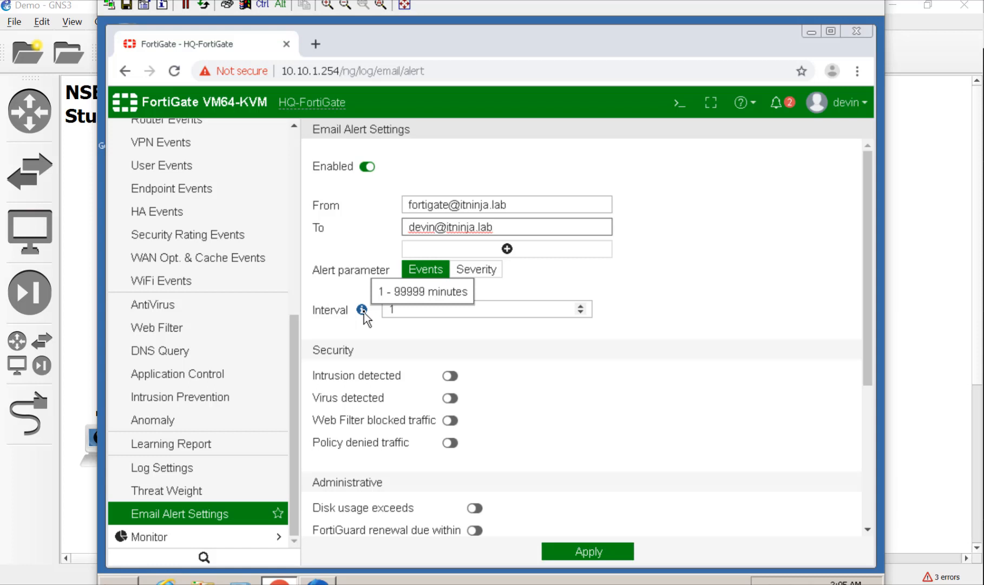
click(478, 226)
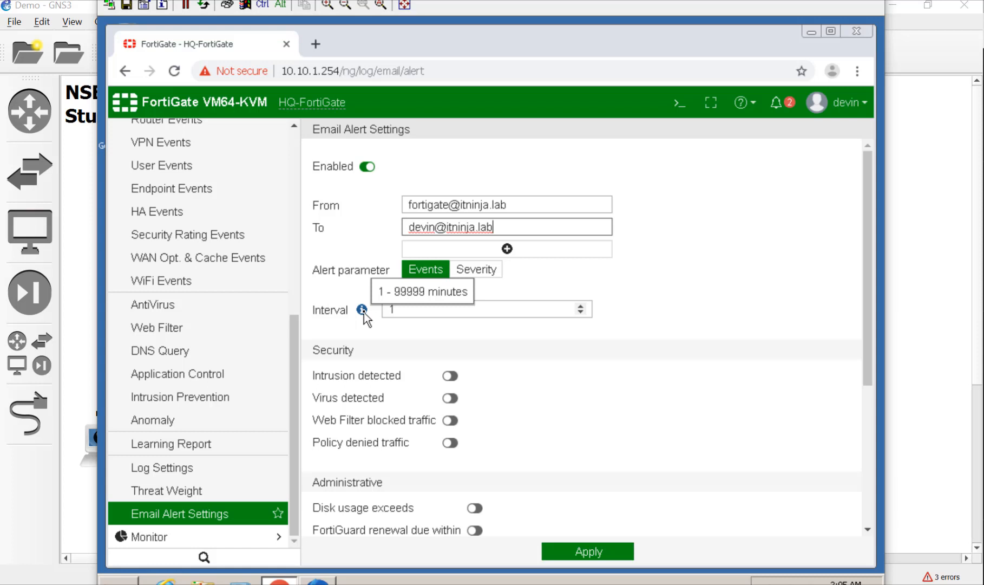
mouse_move(513, 371)
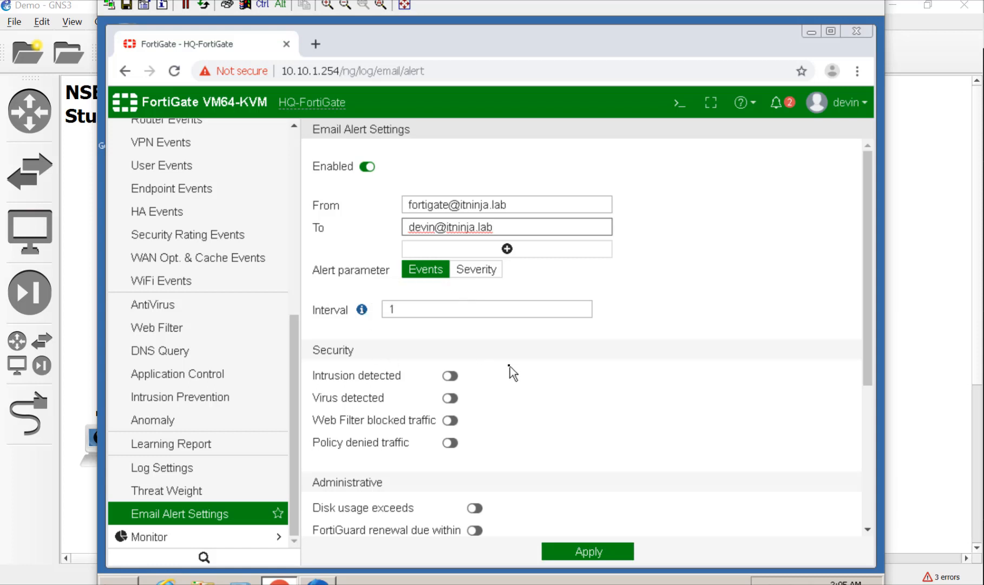
Alert on administrator login/logout and configuration change, then apply the settings.
scroll(down, 3)
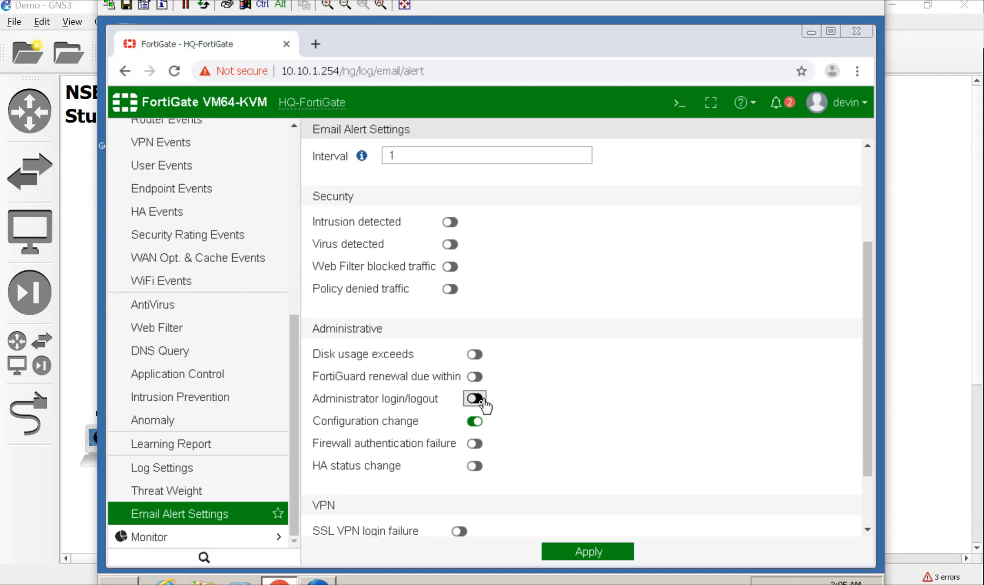
click(474, 398)
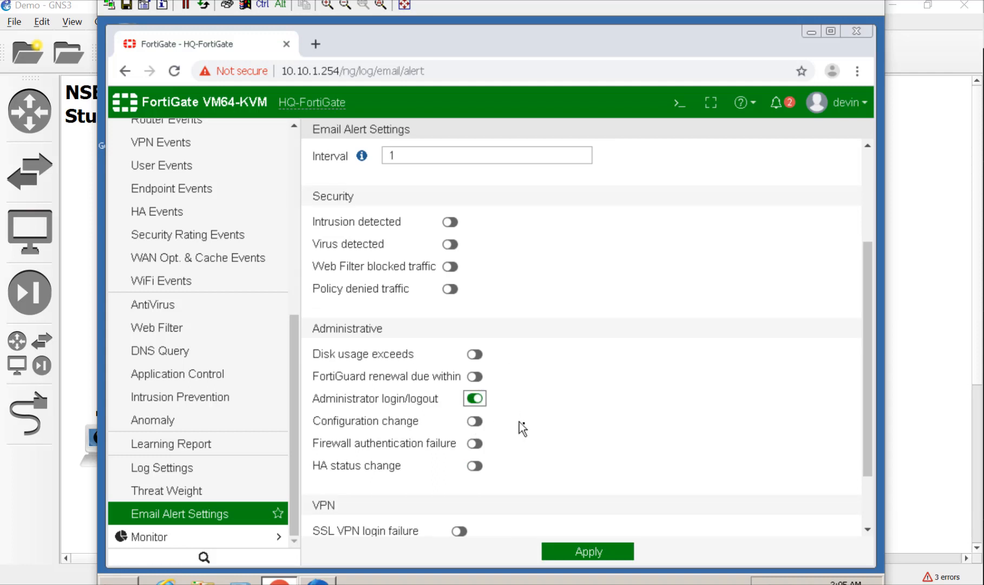
click(474, 421)
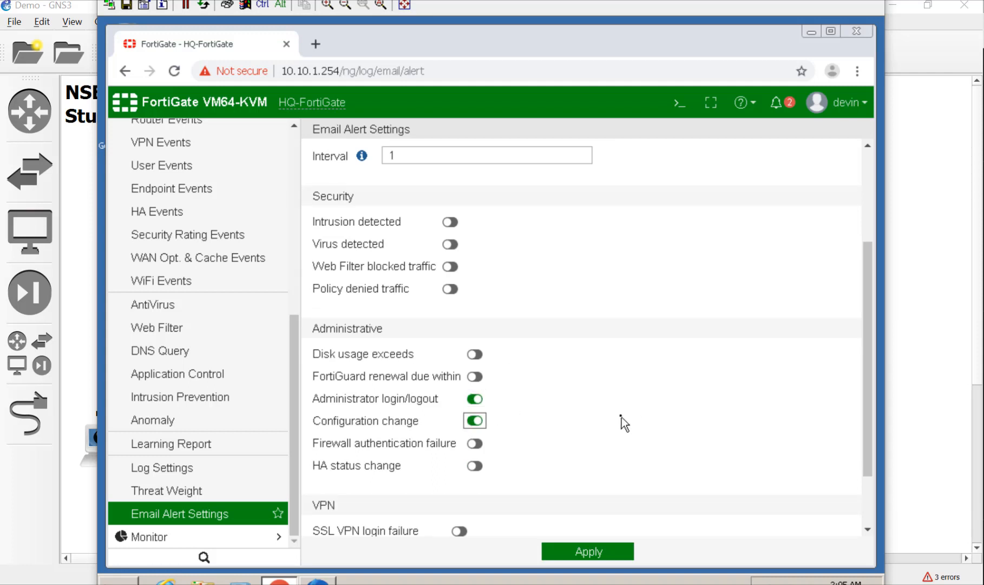
scroll(down, 3)
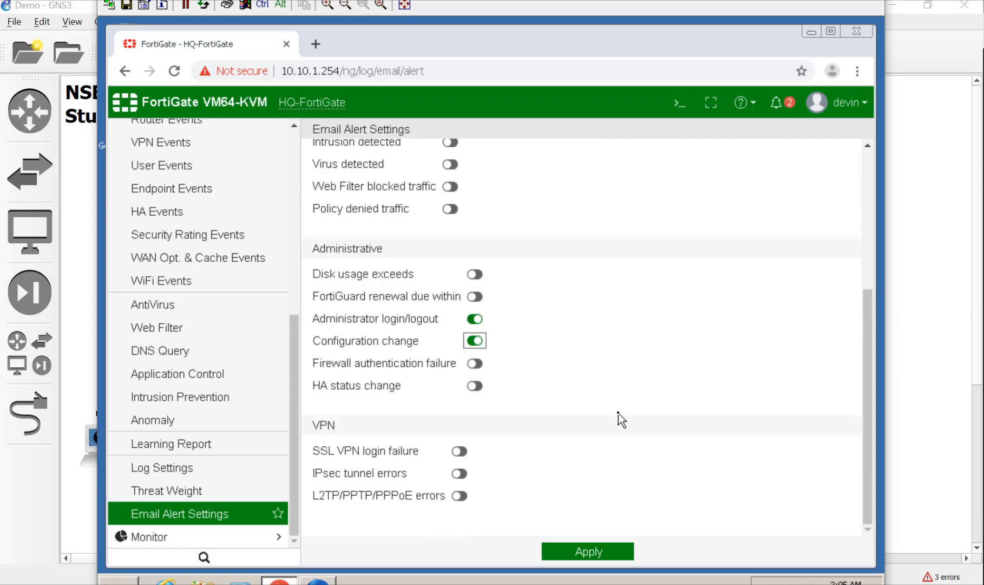
mouse_move(509, 303)
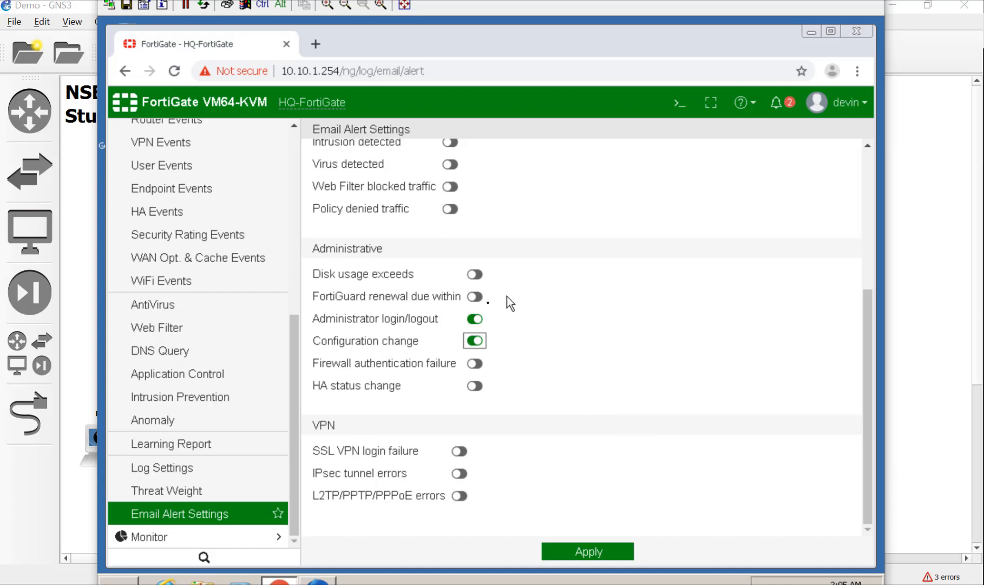
click(587, 551)
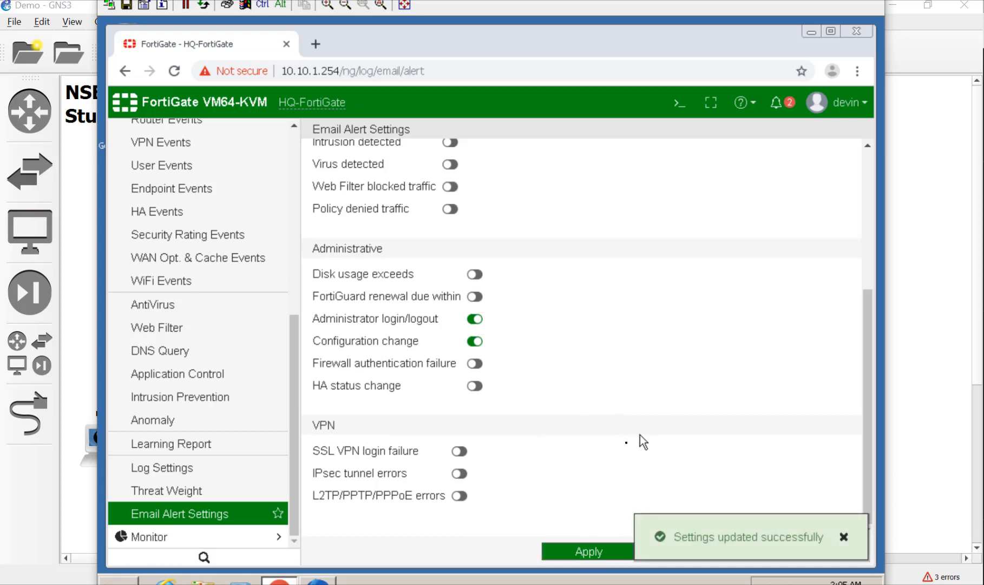
scroll(up, 3)
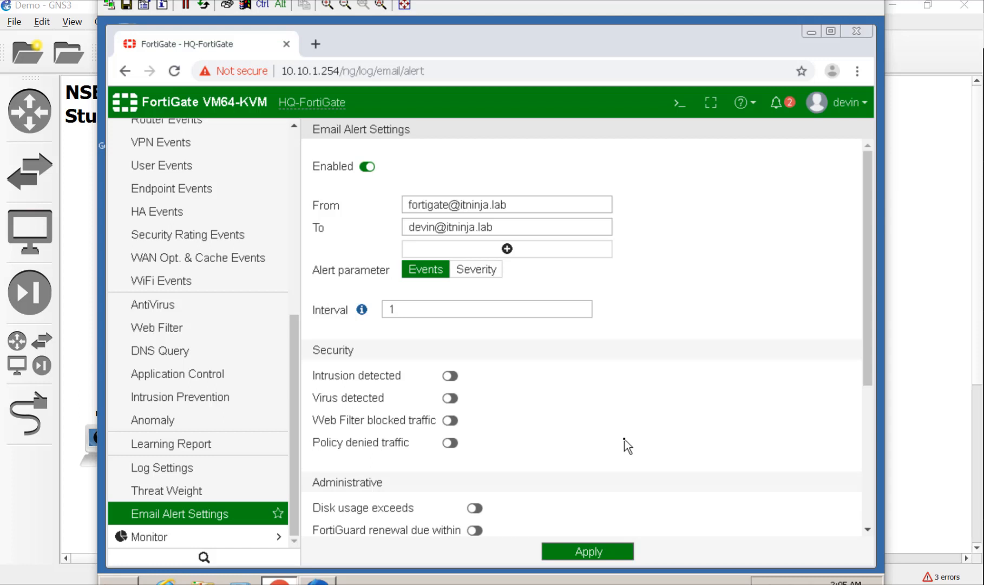
mouse_move(348, 366)
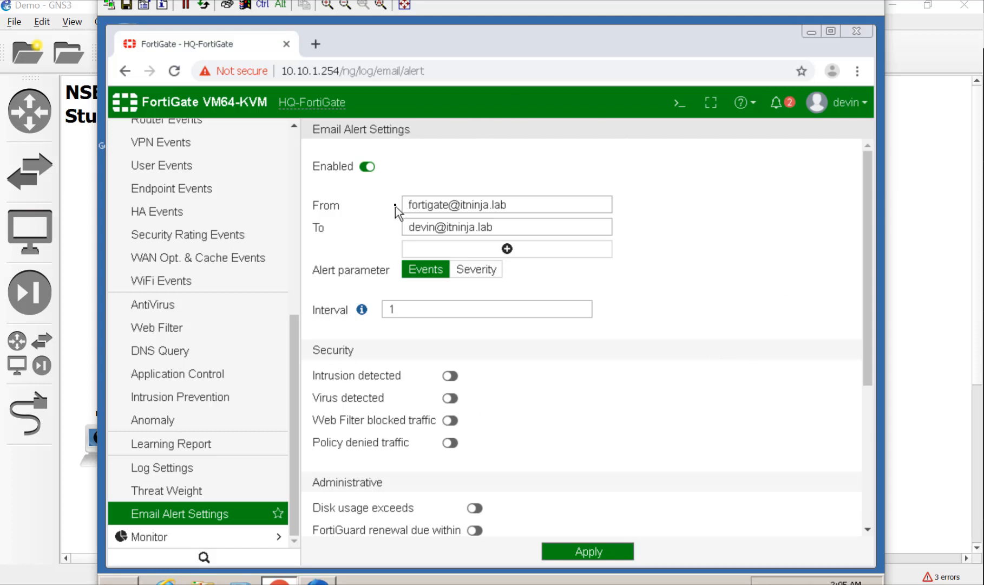
mouse_move(595, 437)
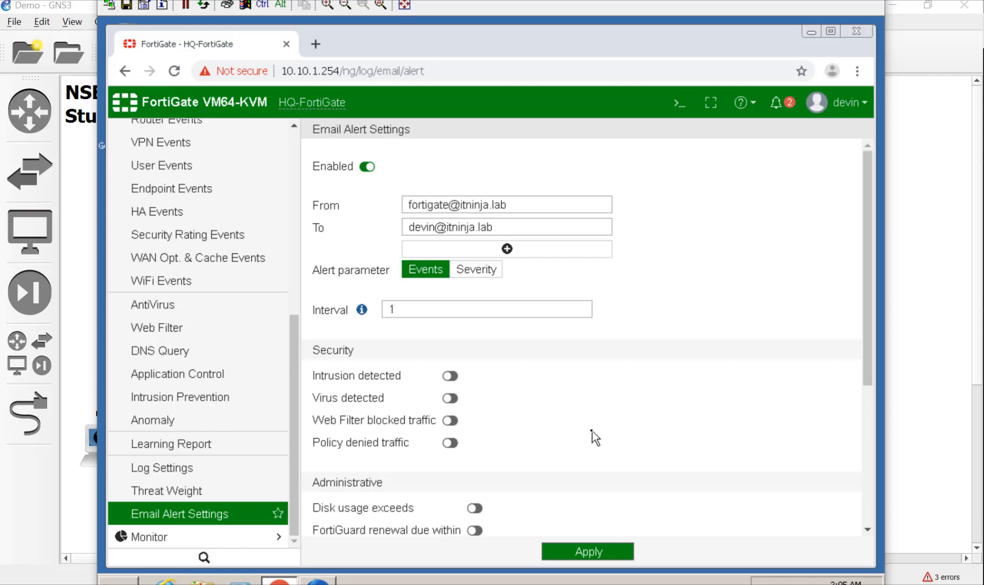
scroll(down, 3)
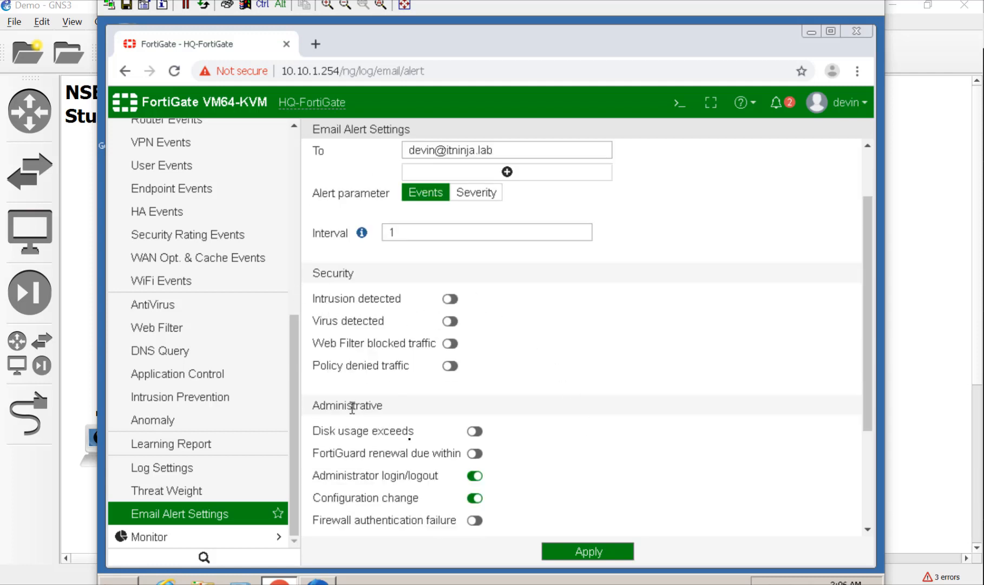
scroll(up, 3)
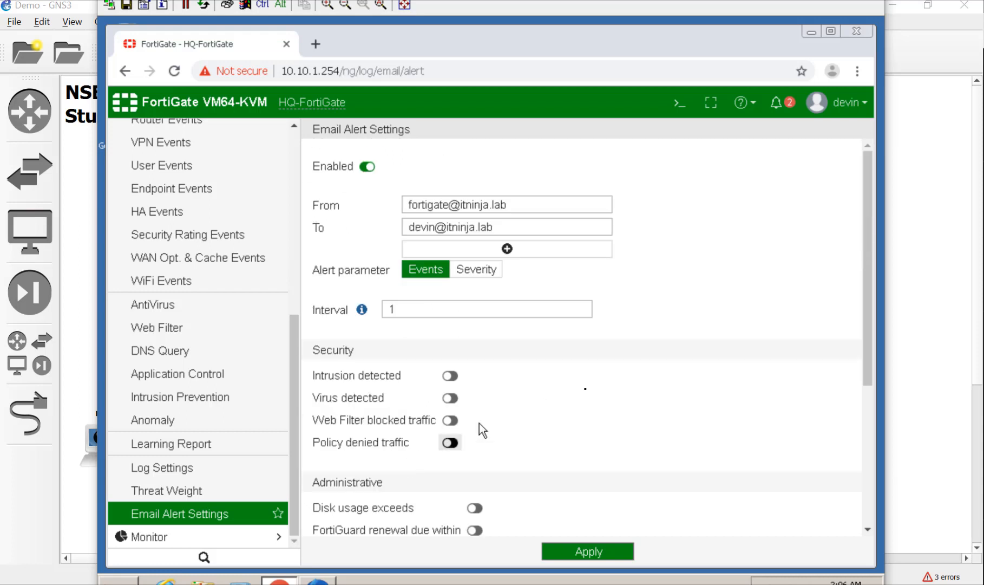
click(449, 442)
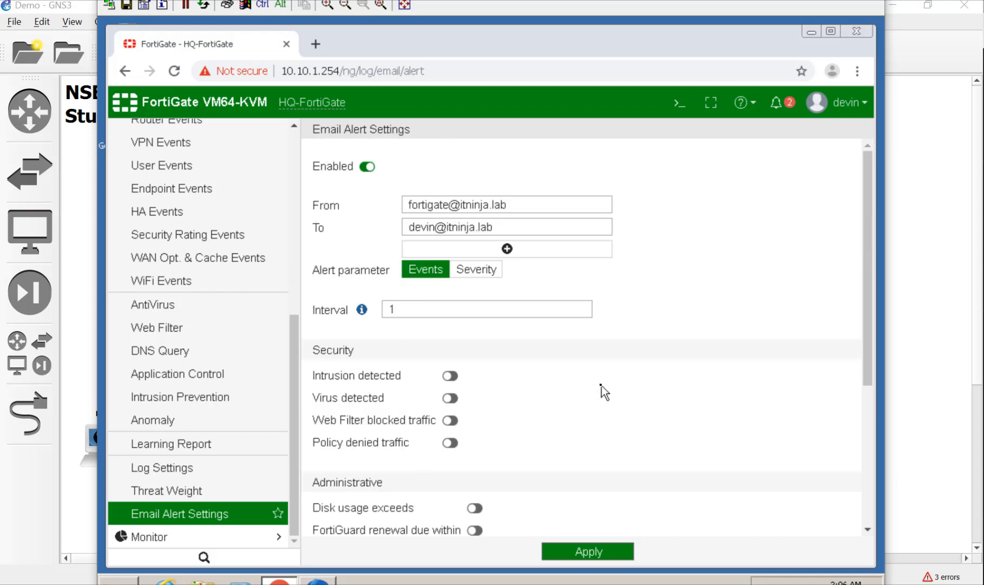
mouse_move(565, 453)
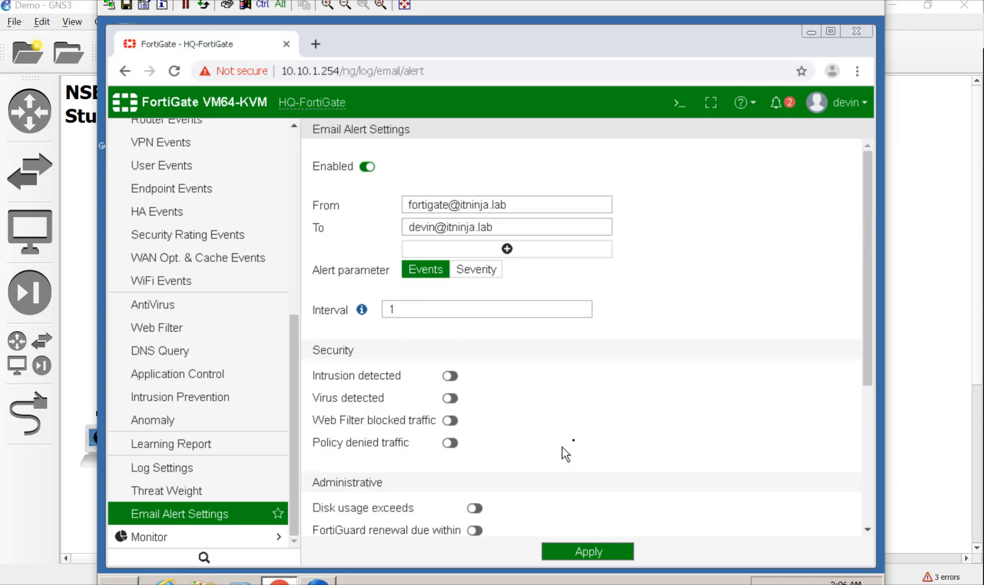
mouse_move(624, 428)
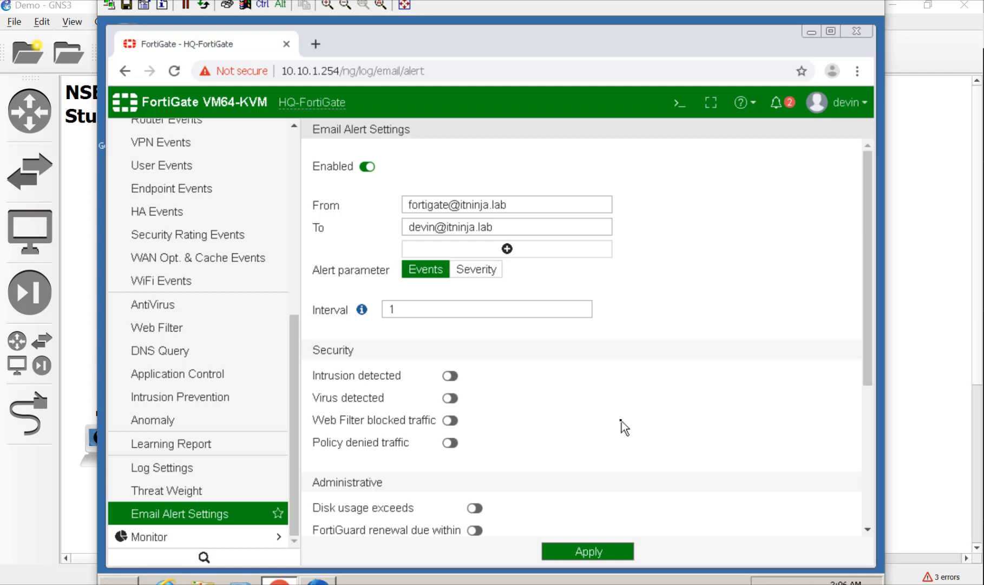
mouse_move(637, 422)
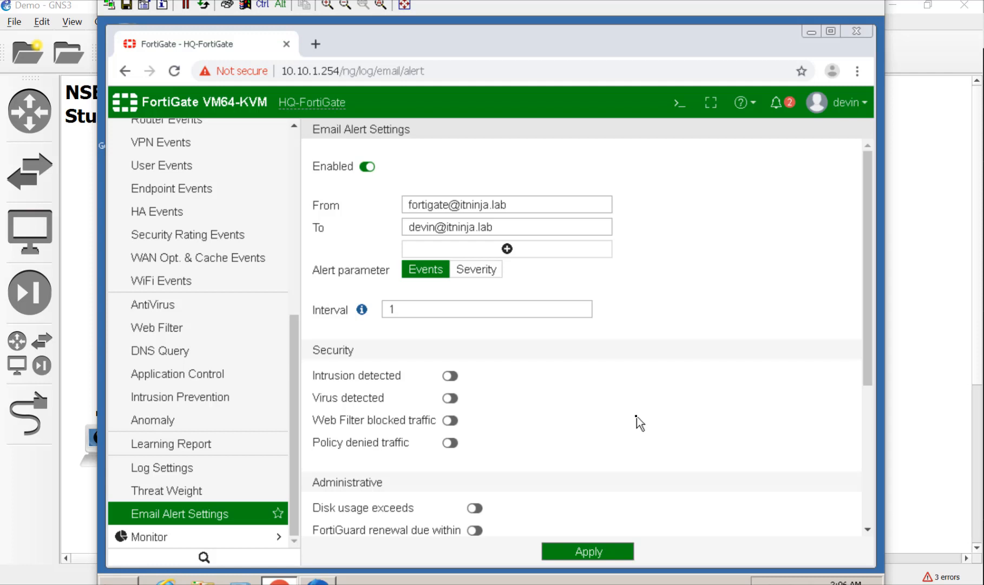
mouse_move(301, 262)
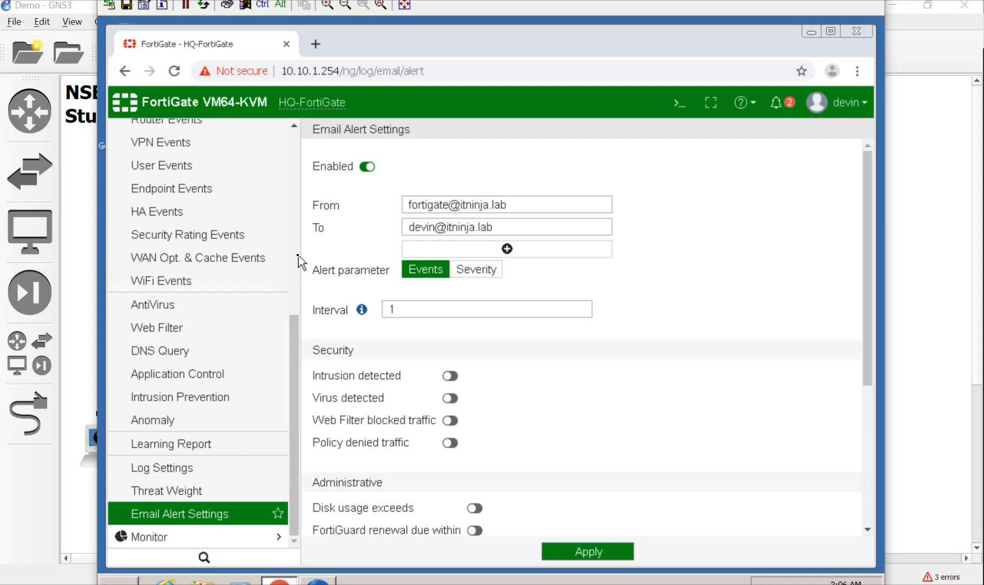
scroll(up, 3)
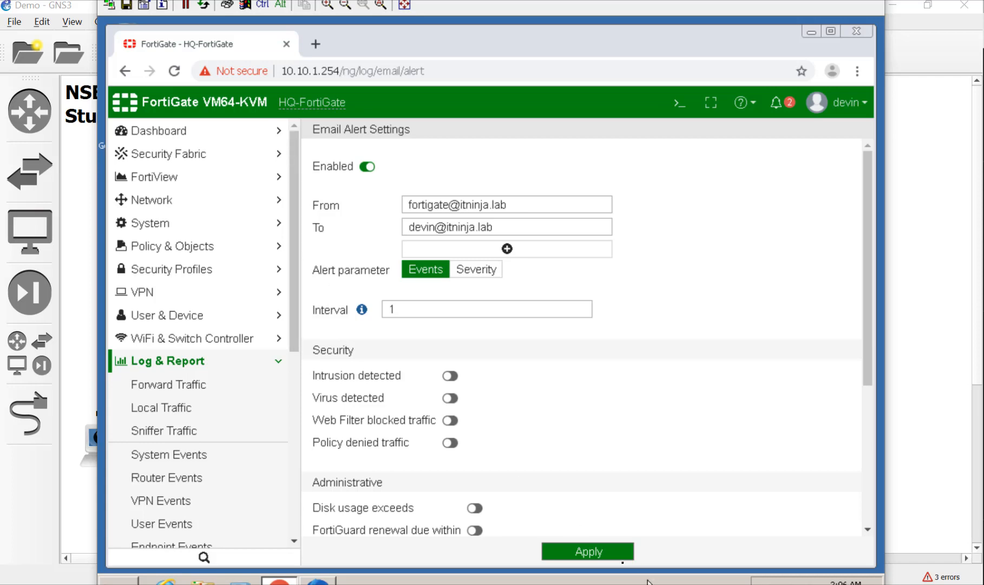
click(585, 551)
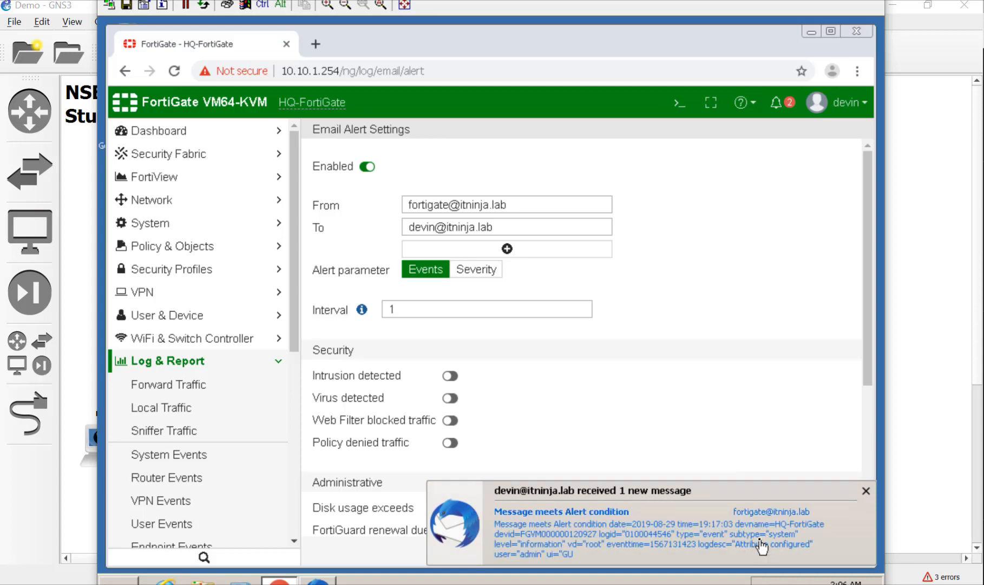
mouse_move(745, 572)
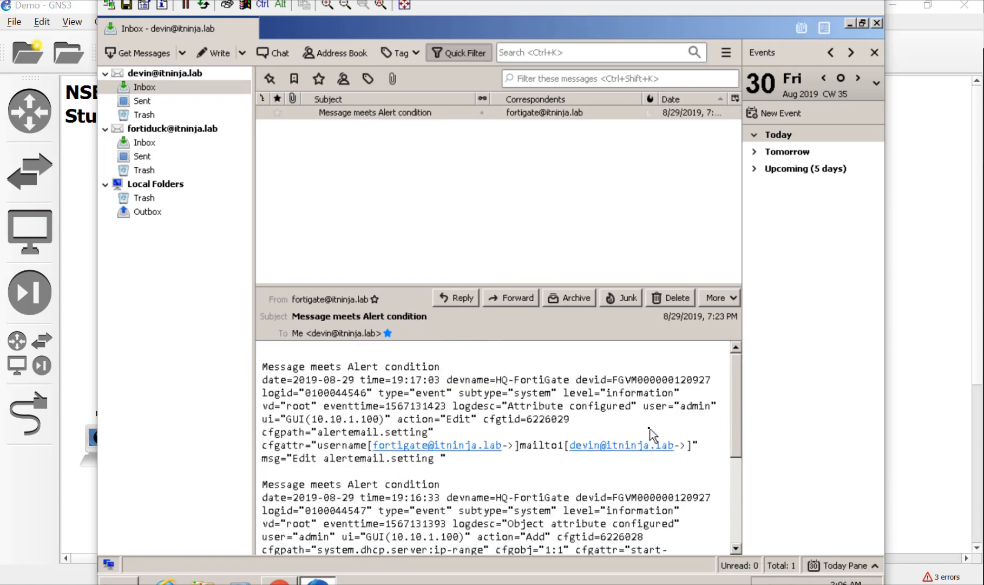
mouse_move(483, 476)
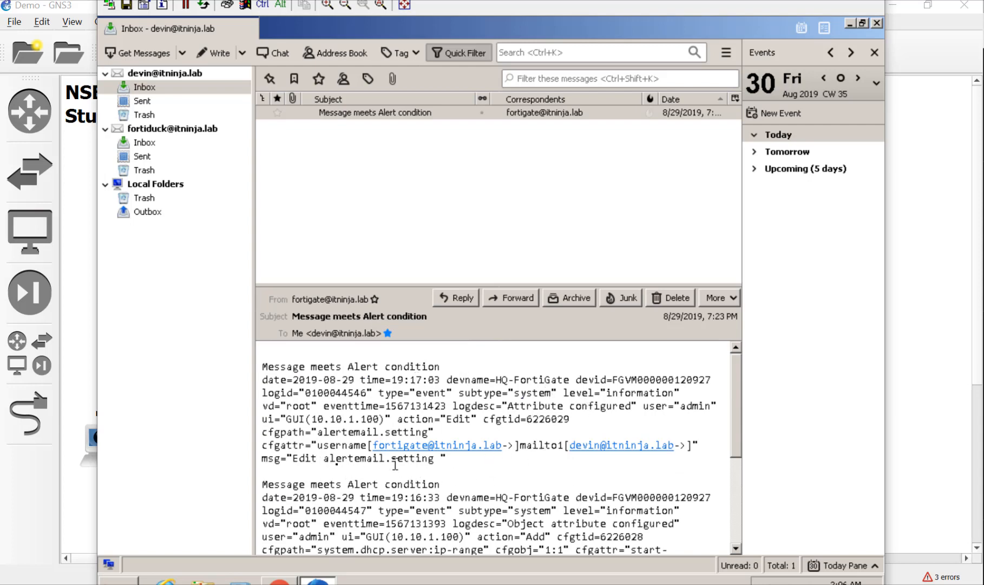
mouse_move(577, 504)
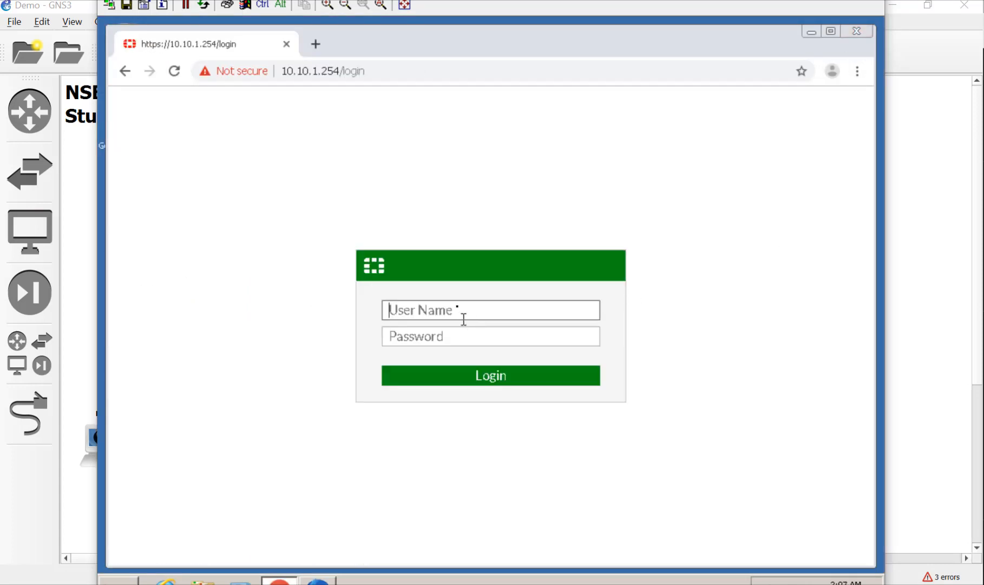
Log in to FortiGate as the fortiduck administrator.
text(for)
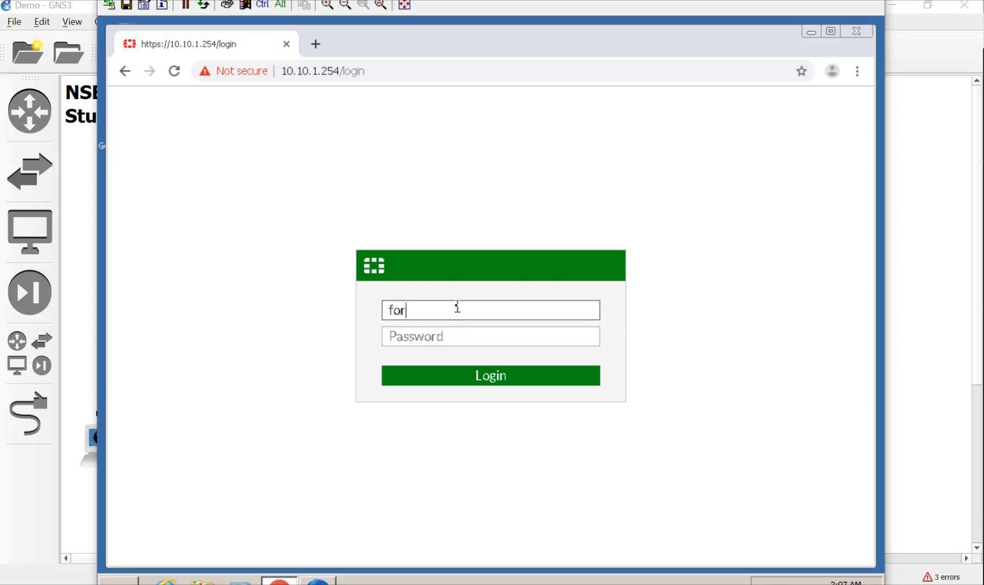
text(tiduck)
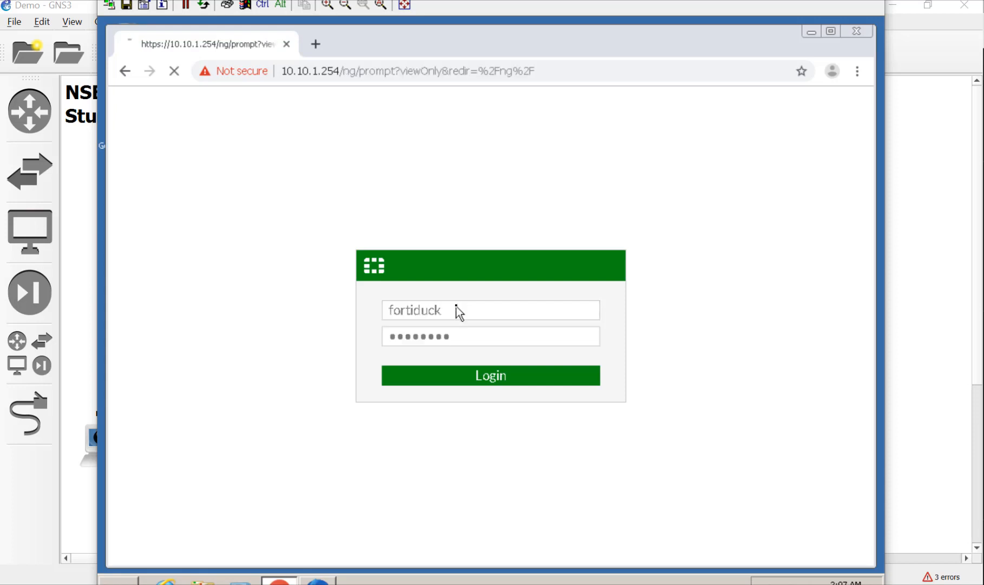
click(491, 375)
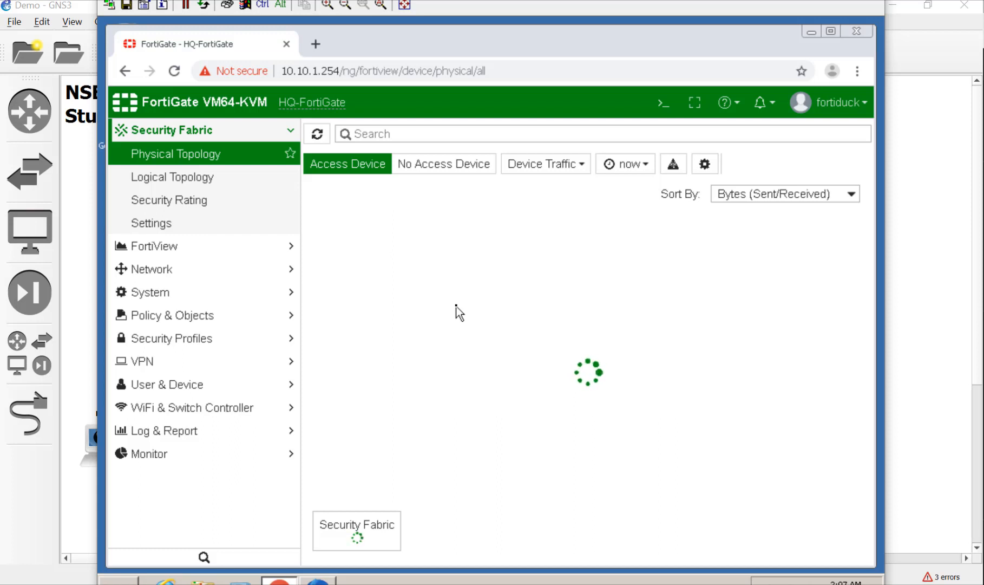
mouse_move(423, 434)
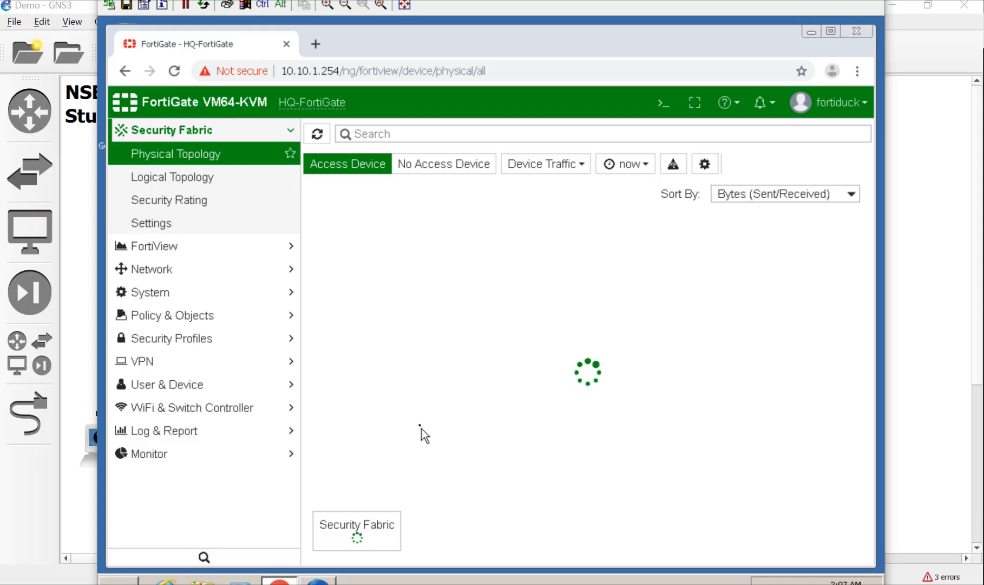
mouse_move(635, 223)
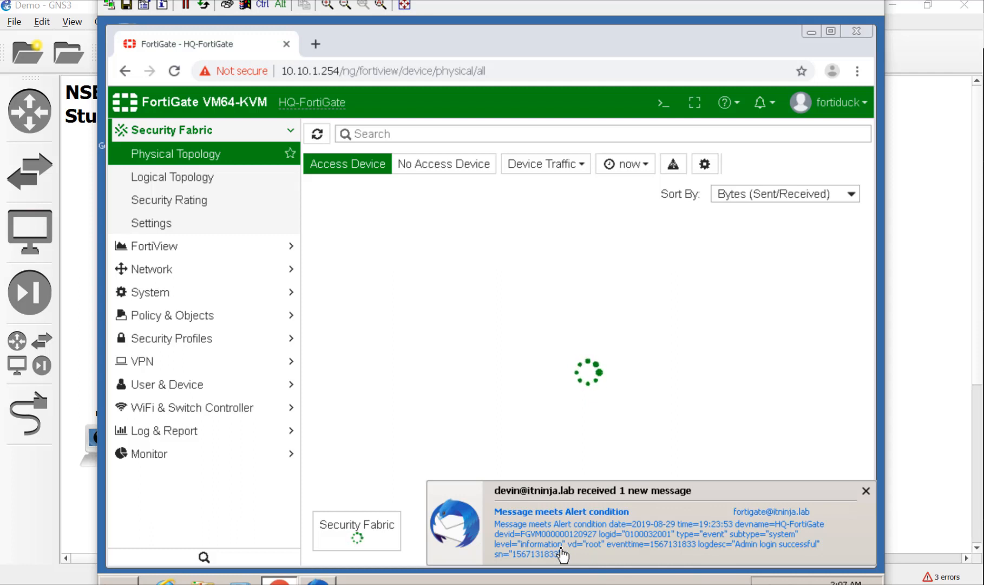
mouse_move(618, 552)
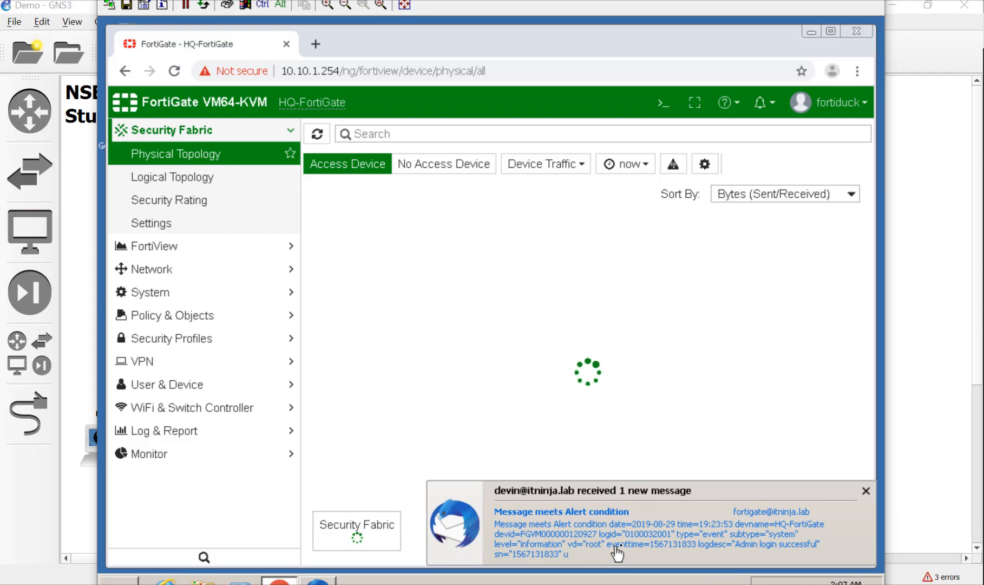
mouse_move(810, 562)
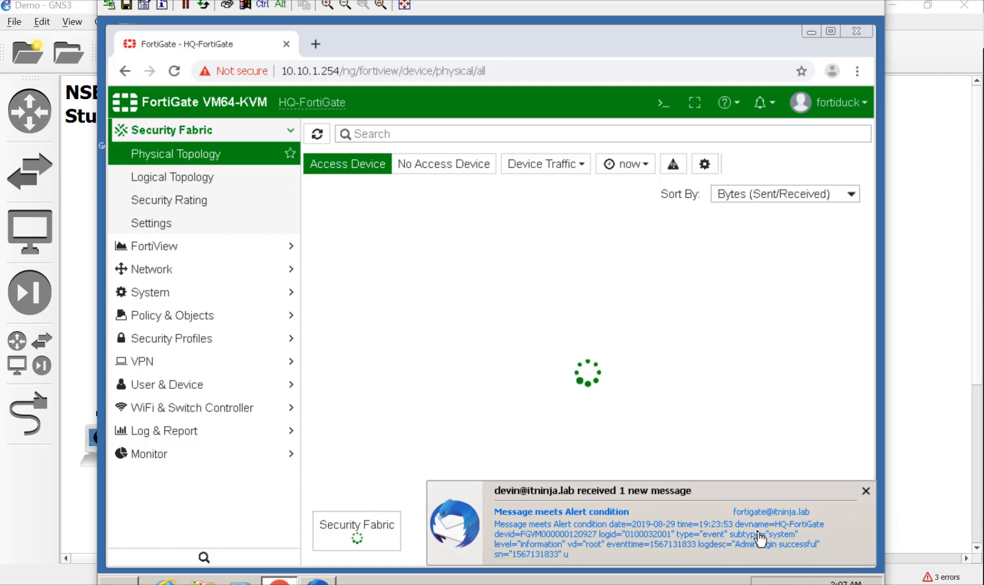
Close the Thunderbird popup for the fortiduck admin-login alert email.
click(867, 490)
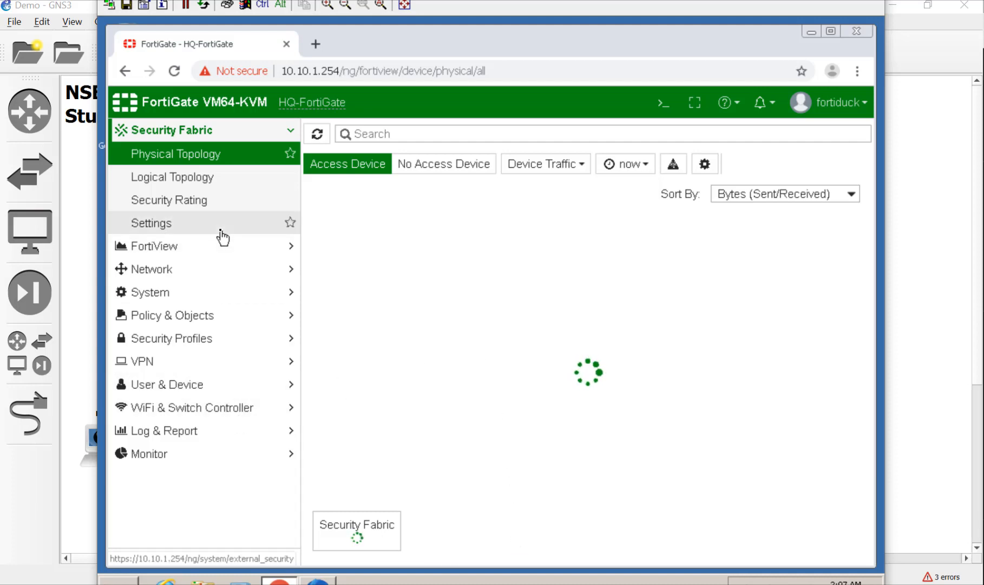
In Network > Interfaces, edit port6 and enter alias 4TDUCKWAZHERE.
click(152, 269)
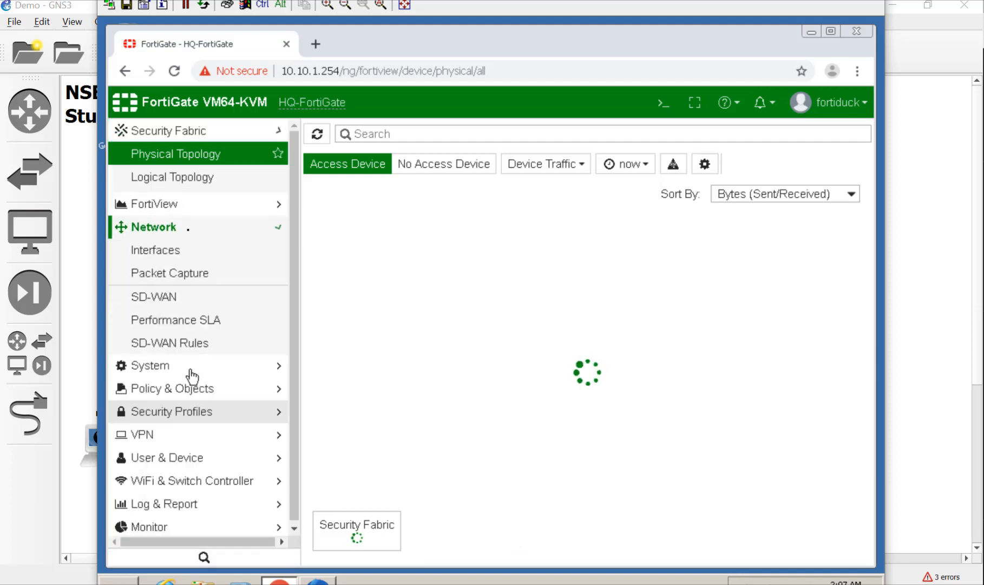
click(155, 249)
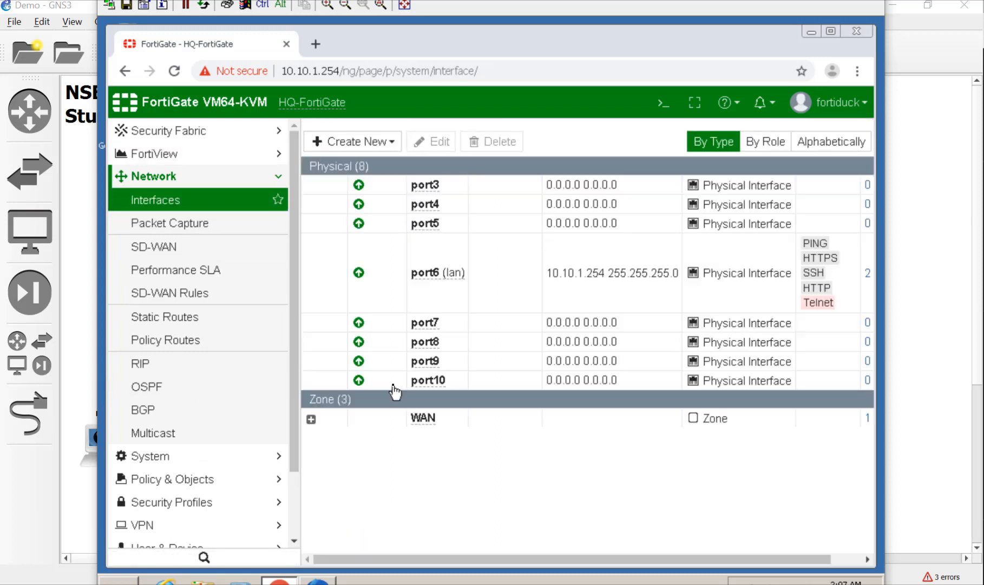
click(175, 71)
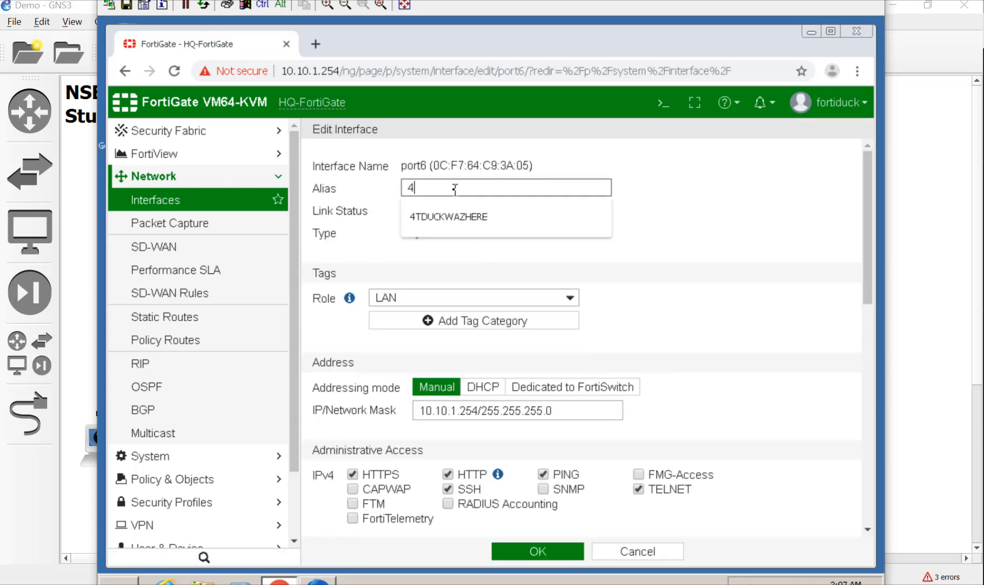
text(T)
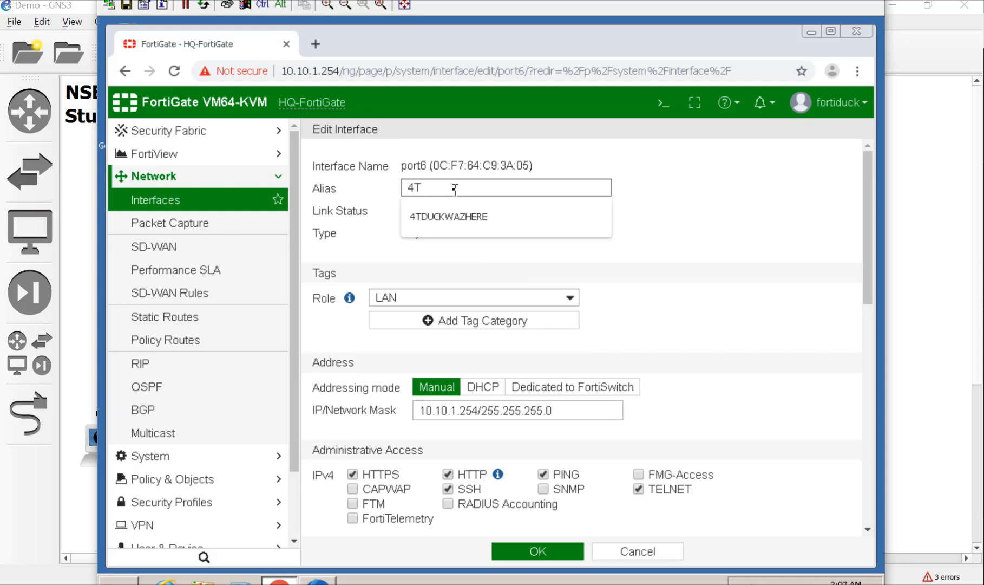
click(448, 217)
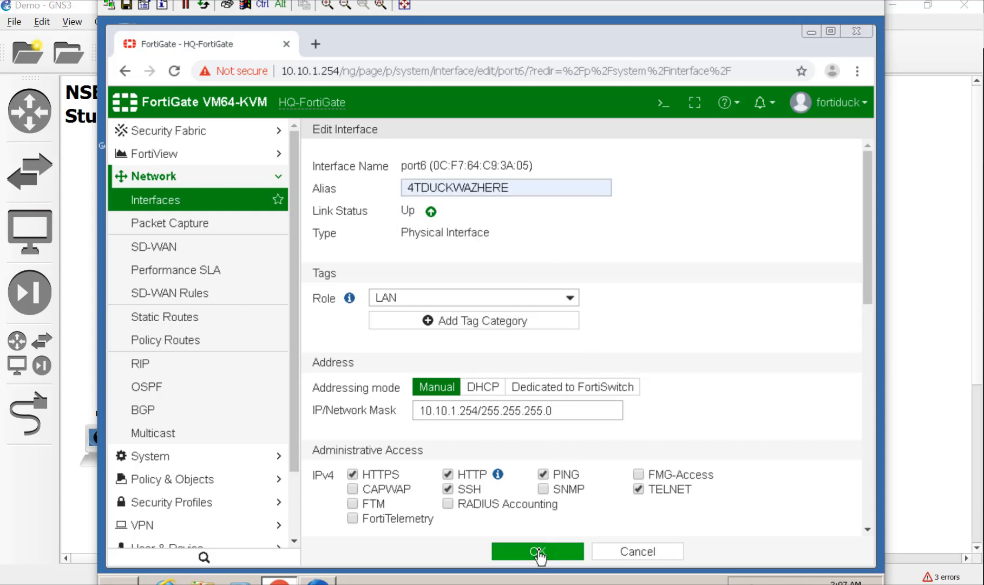
Save port6 with alias 4TDUCKWAZHERE and log out of the firewall via the user menu.
click(537, 551)
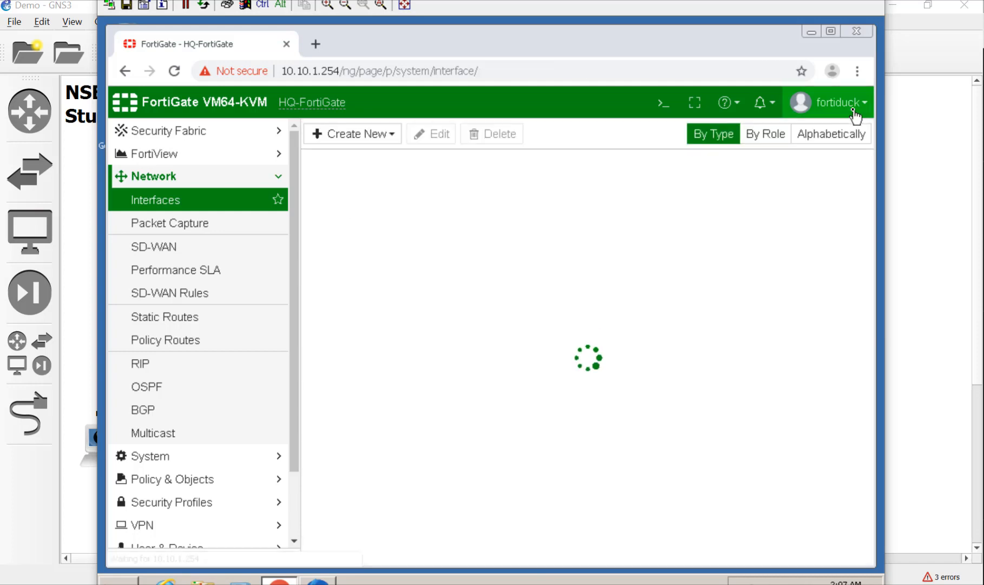
click(835, 103)
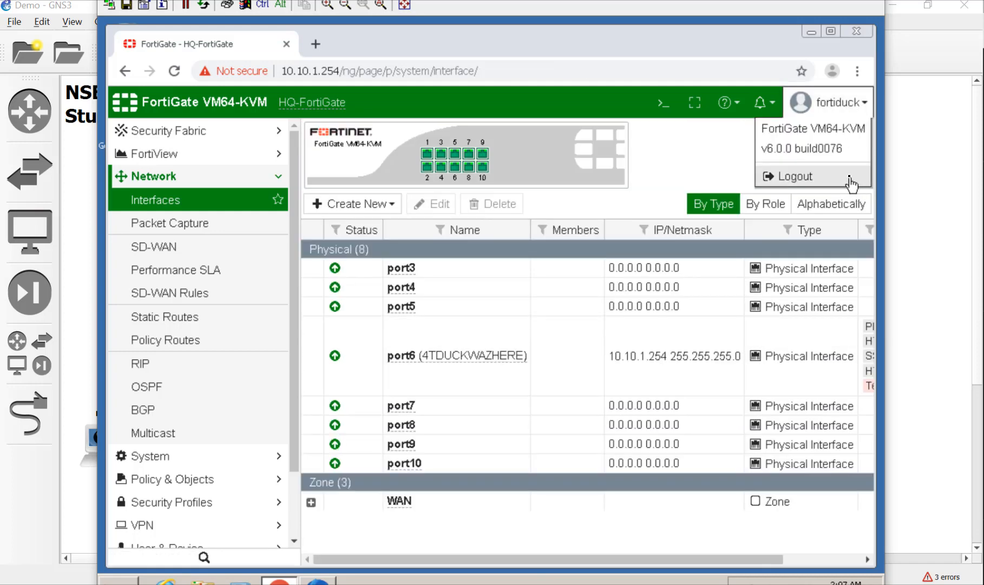
click(796, 176)
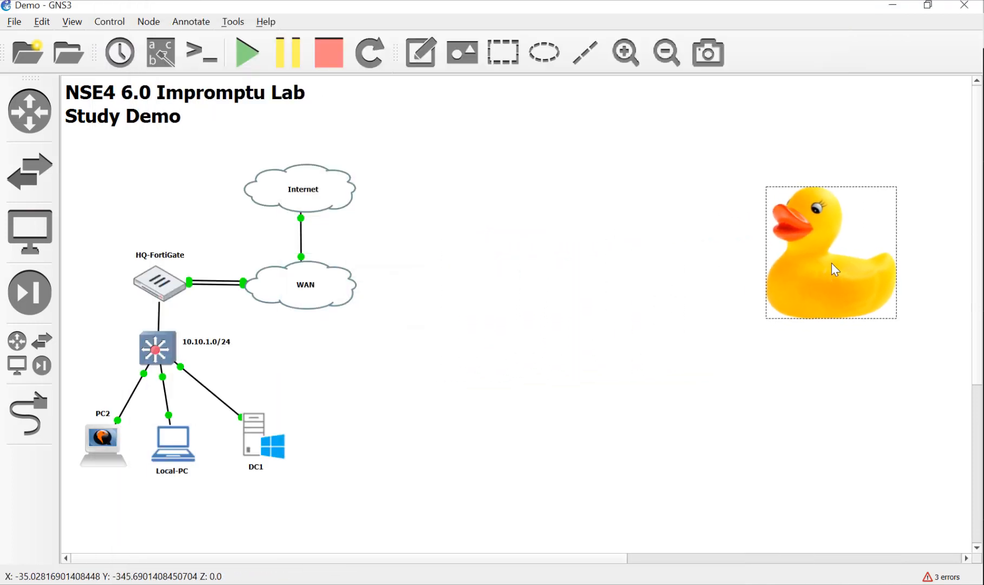
click(352, 481)
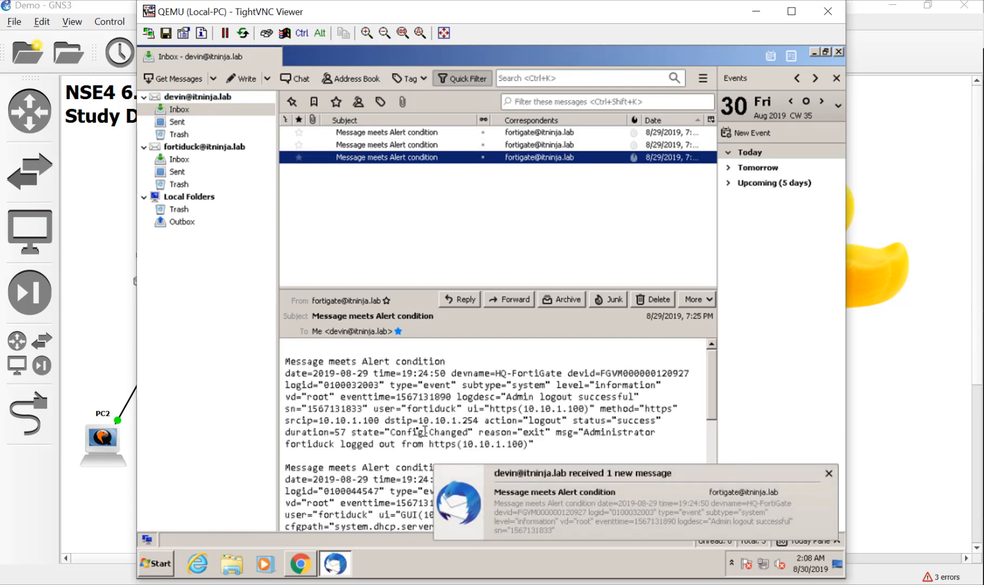
Highlight the admin name in the logout alert and scroll to the port6 alias edit alert.
double_click(432, 410)
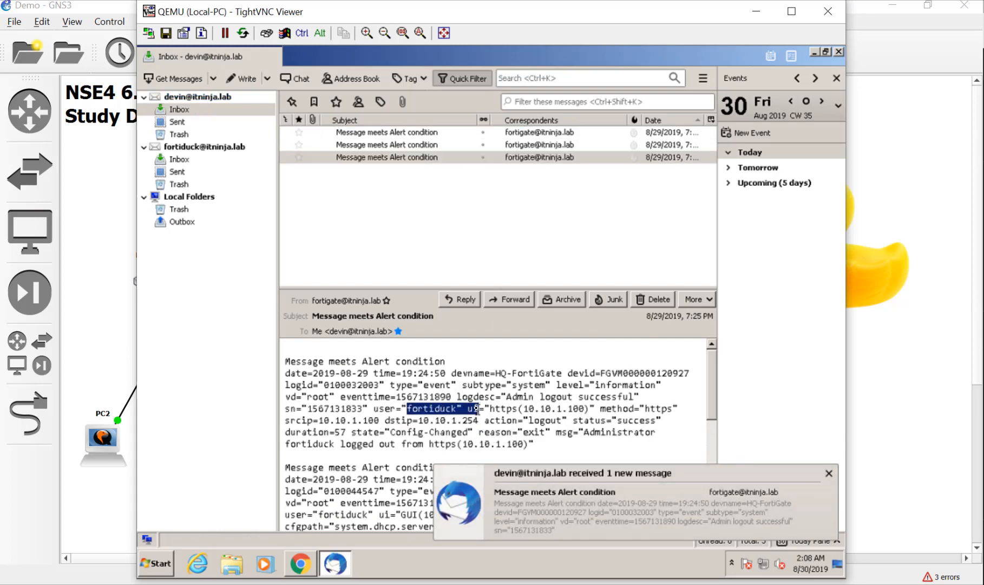
scroll(down, 3)
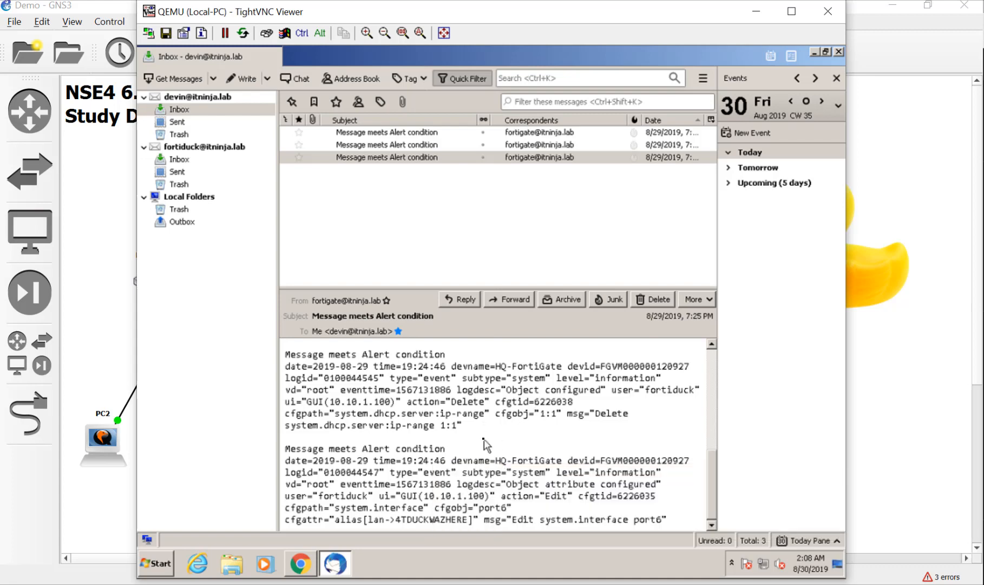
mouse_move(513, 472)
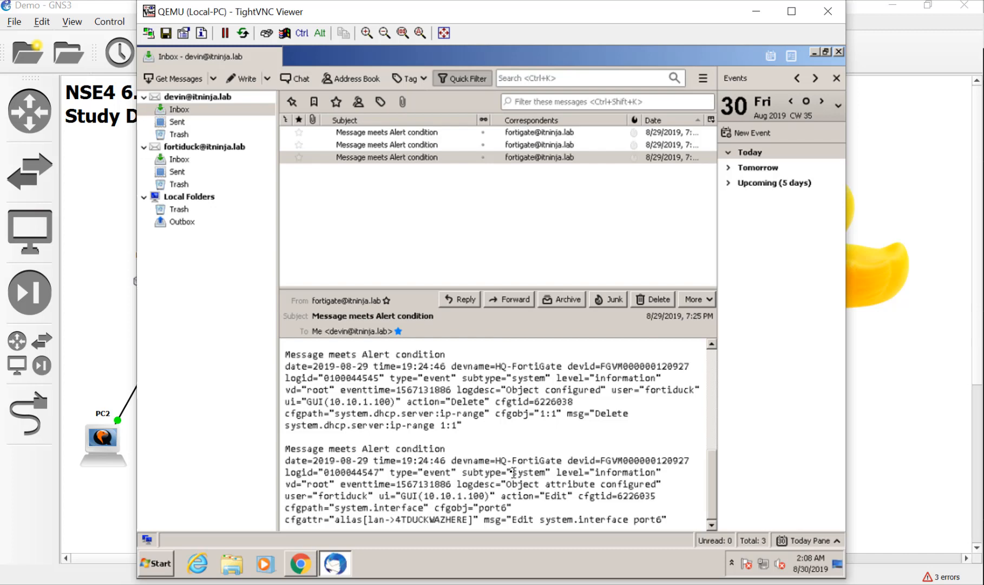
mouse_move(321, 533)
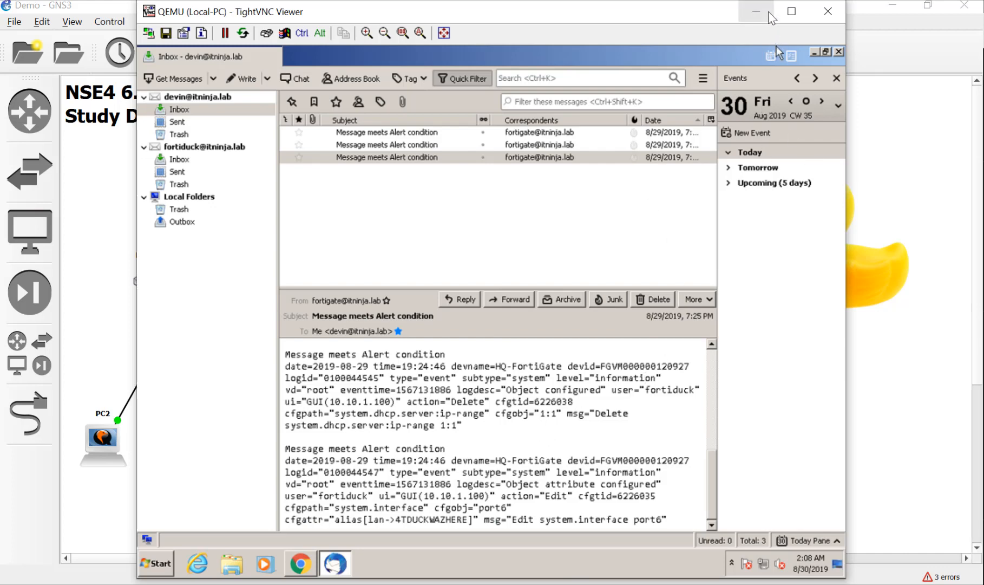
mouse_move(757, 10)
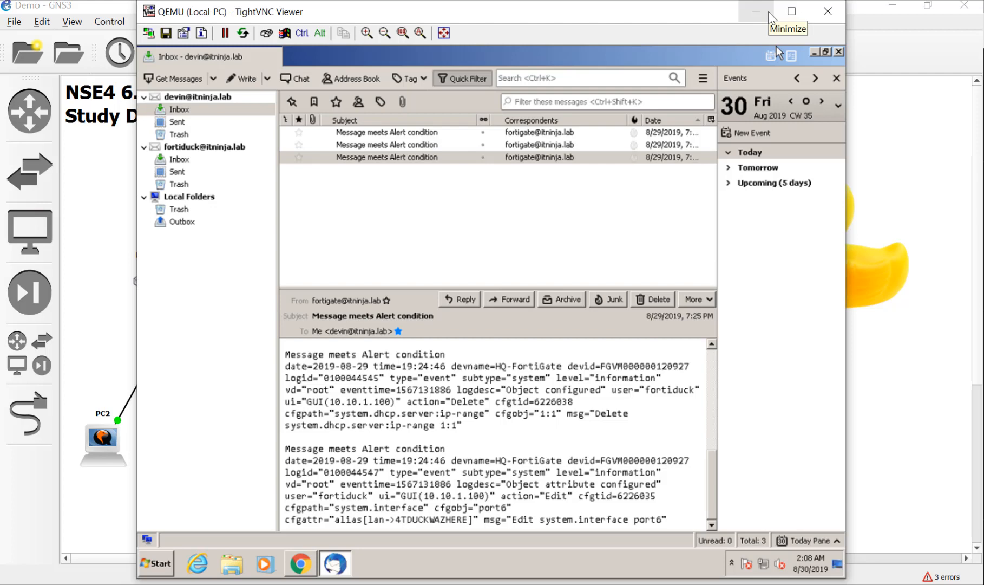
mouse_move(757, 11)
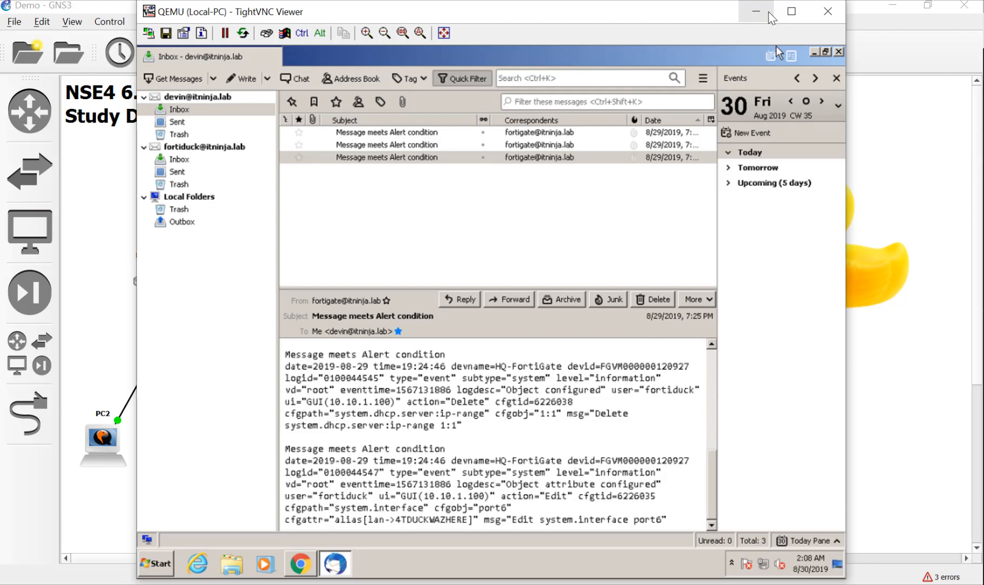
mouse_move(715, 88)
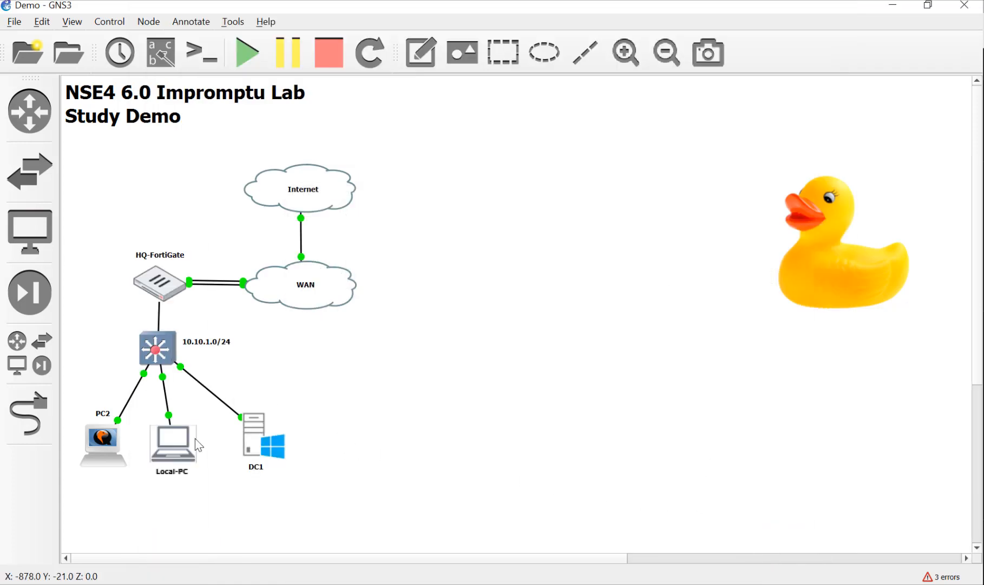
Reopen the Local-PC console and sign in to HQ-FortiGate as admin to reach the dashboard.
double_click(172, 439)
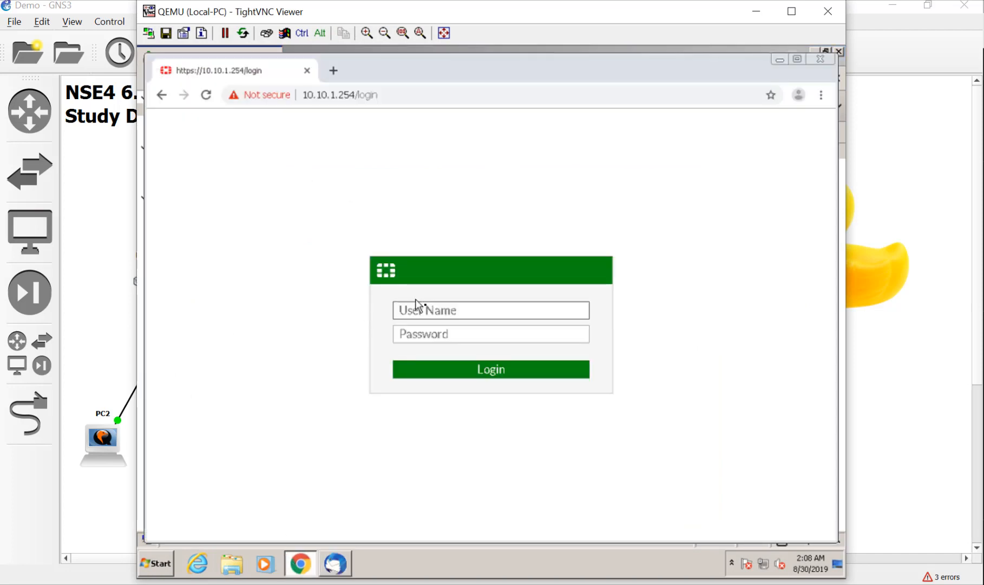
text(admin)
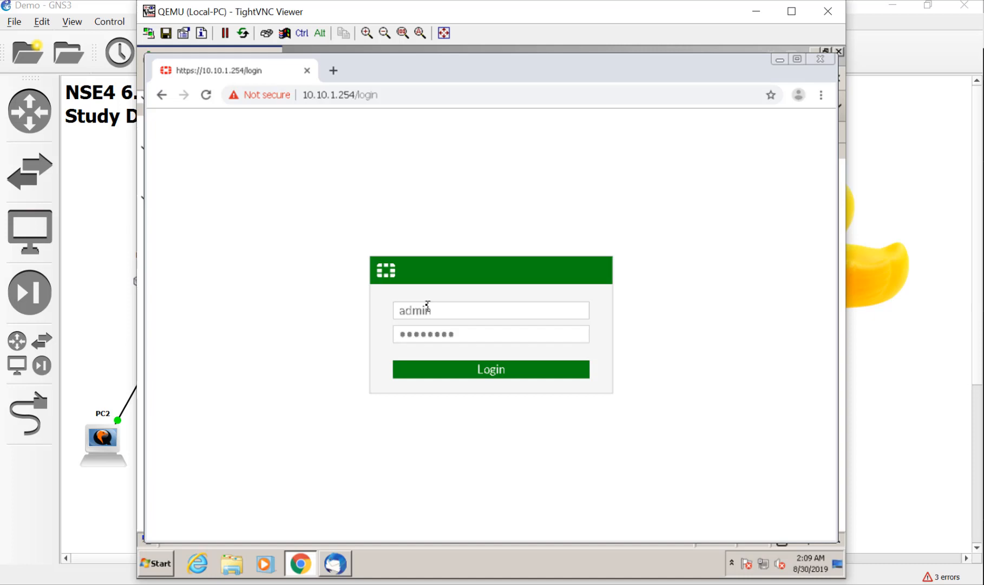
click(490, 369)
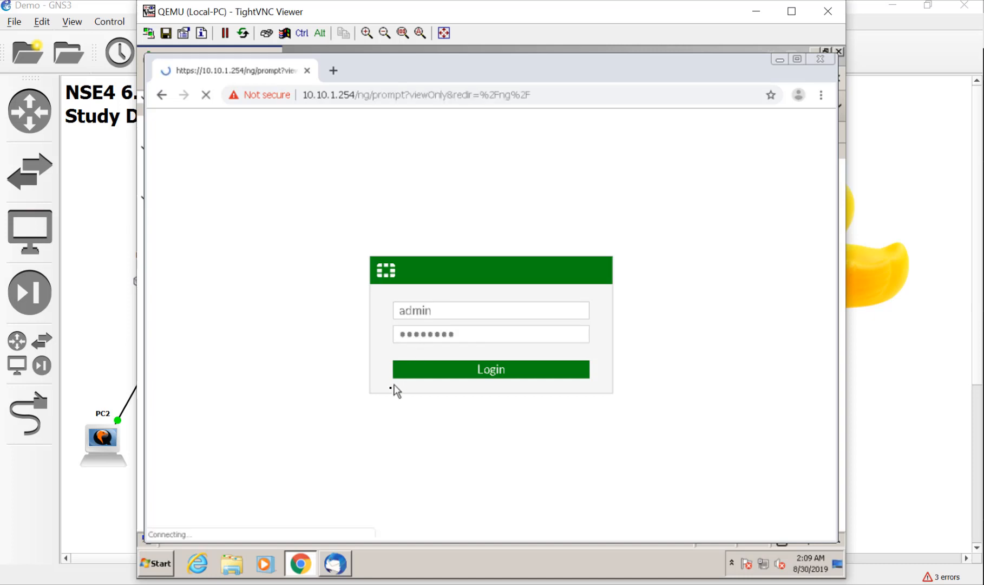
click(491, 368)
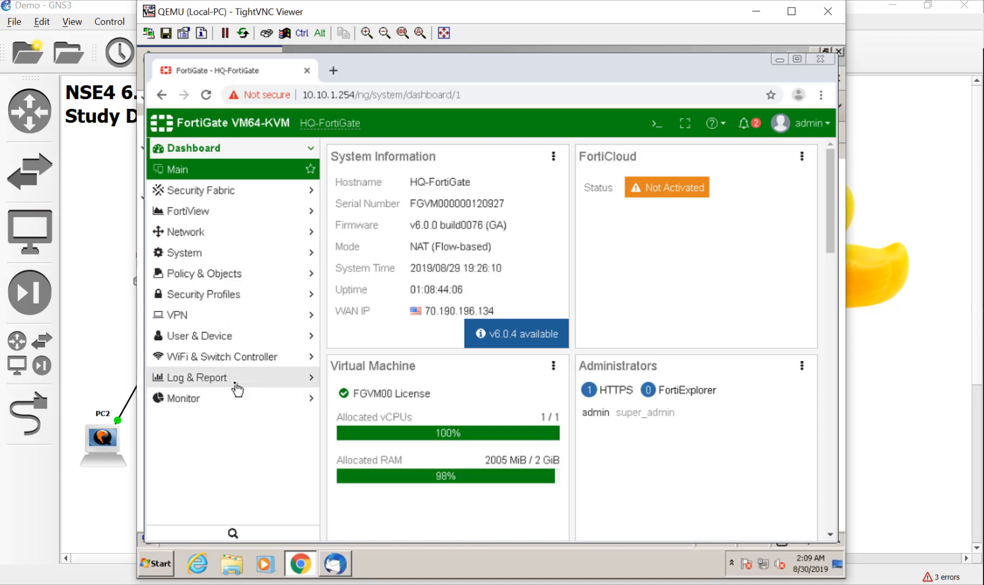
Navigate to Email Alert Settings under Log & Report.
click(197, 377)
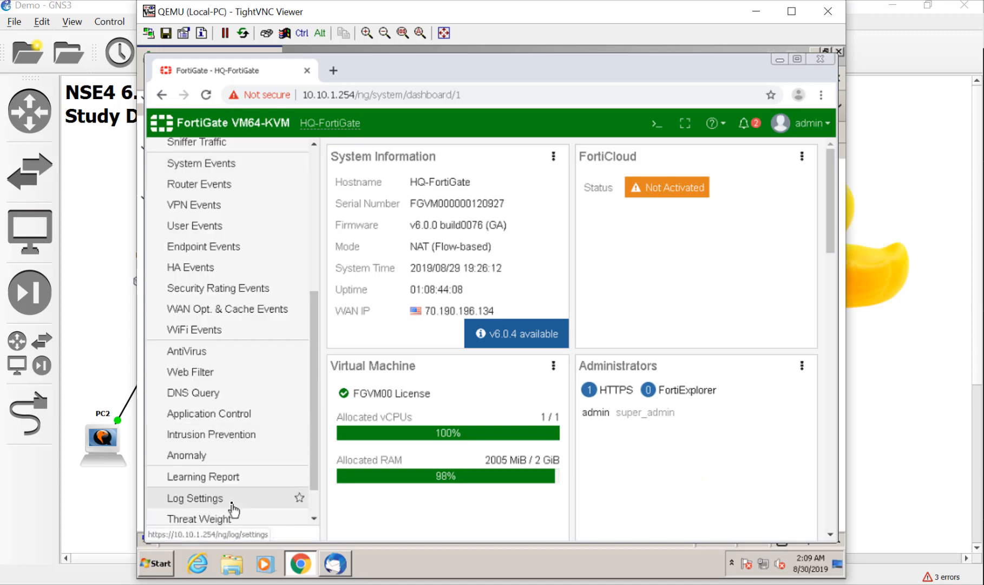
scroll(down, 3)
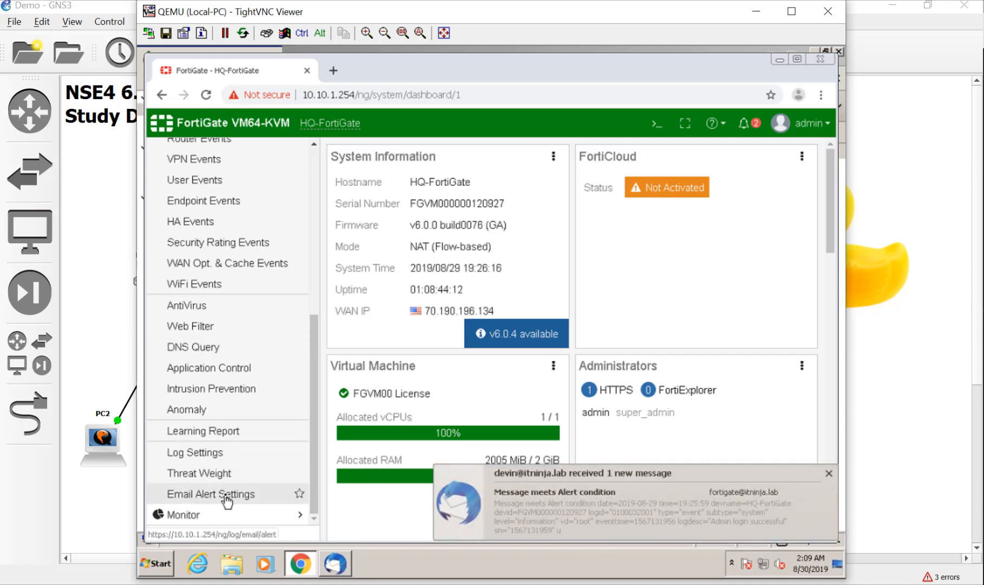
click(210, 493)
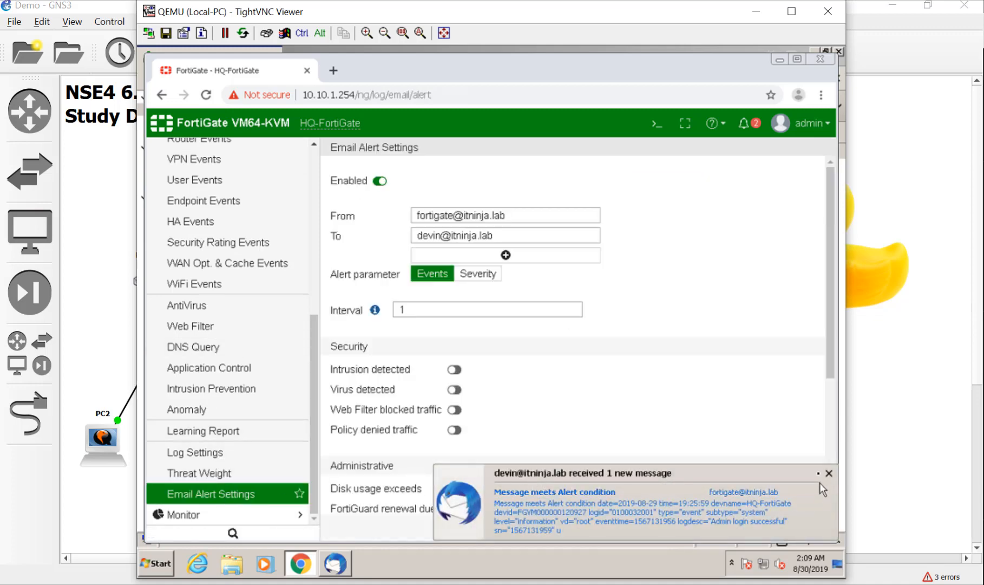
Switch off the Configuration change alert and review the remaining event options.
scroll(down, 3)
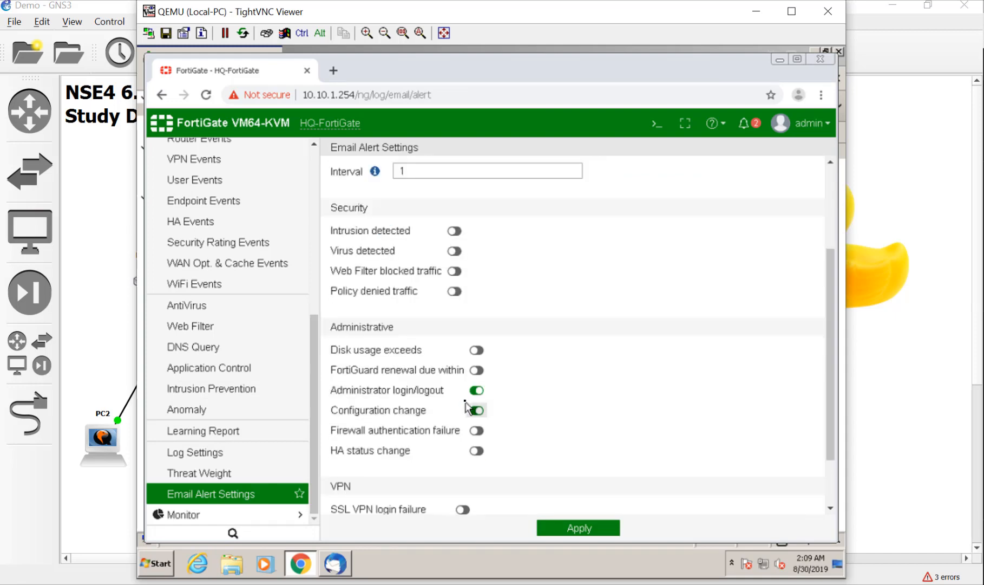
click(475, 390)
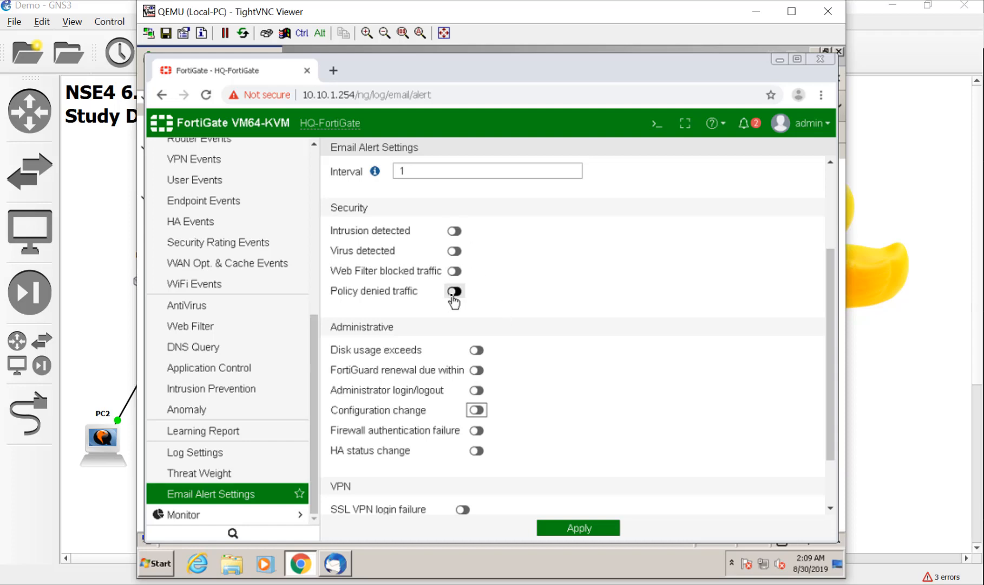
scroll(down, 3)
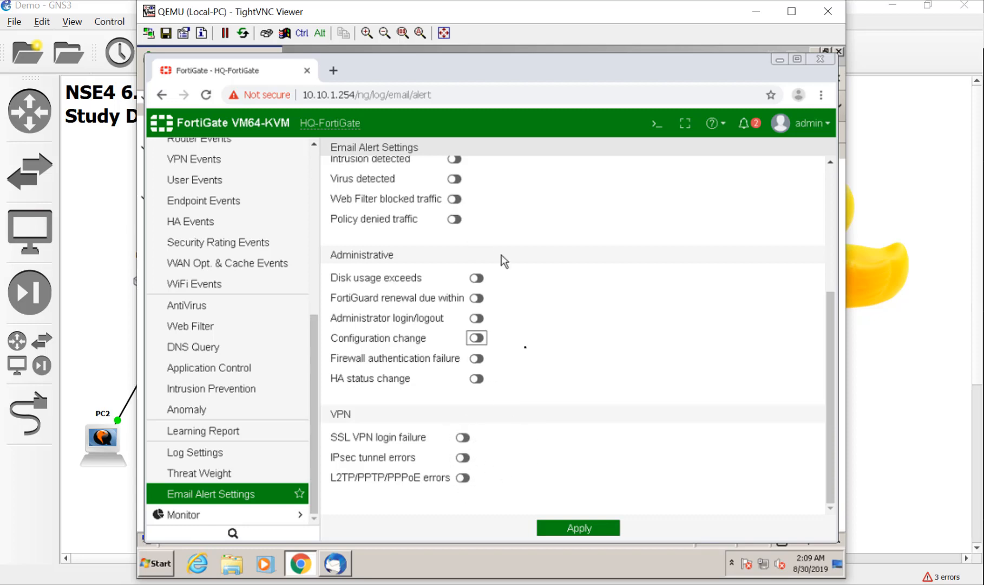
scroll(up, 3)
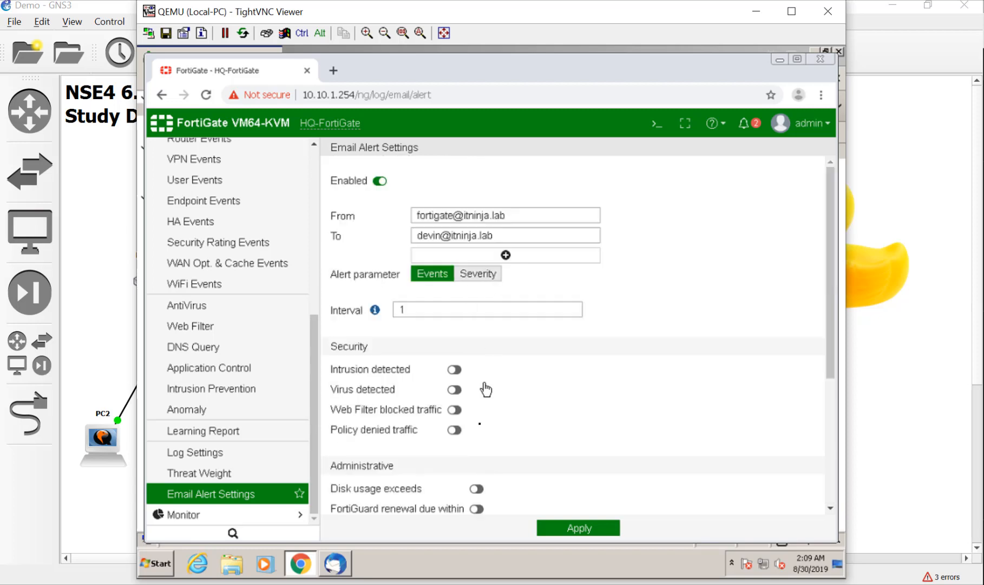
Keep alerts event-based with all options off and apply the settings.
click(477, 273)
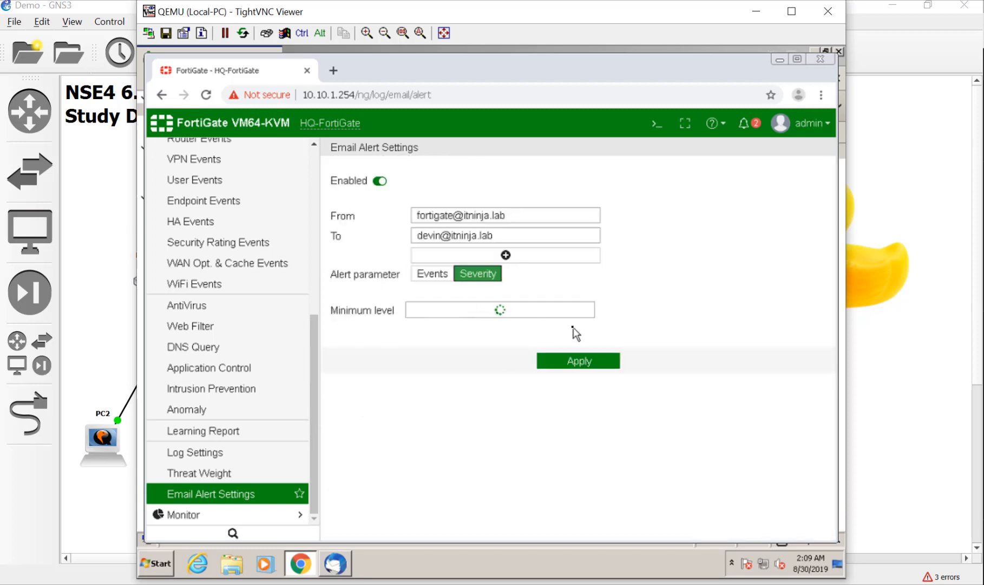
mouse_move(522, 327)
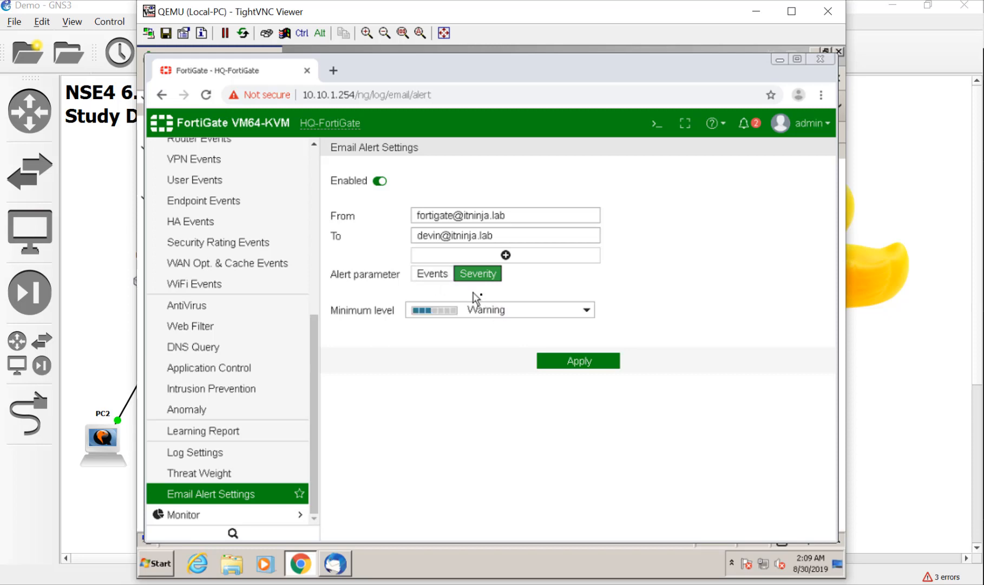
click(432, 273)
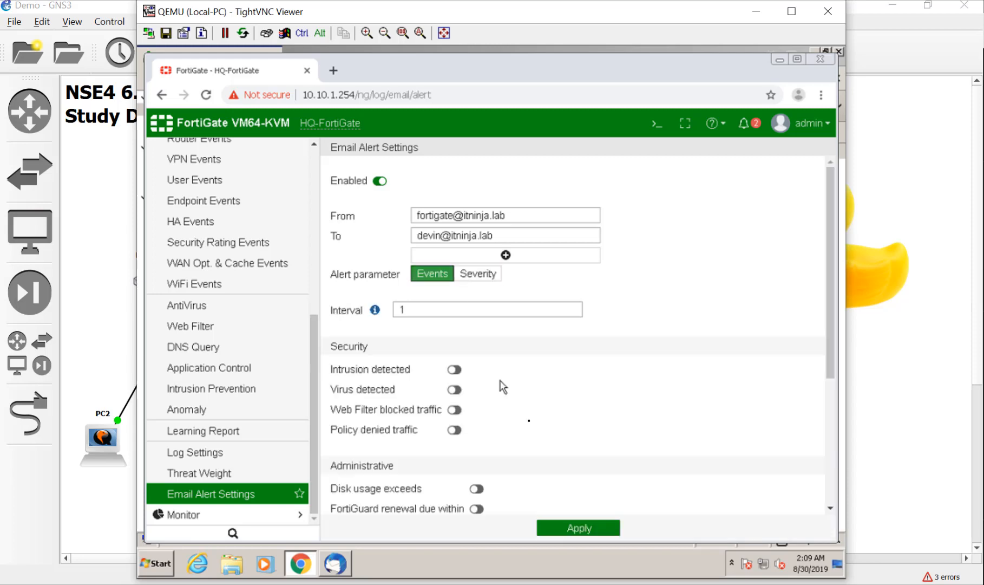
scroll(down, 3)
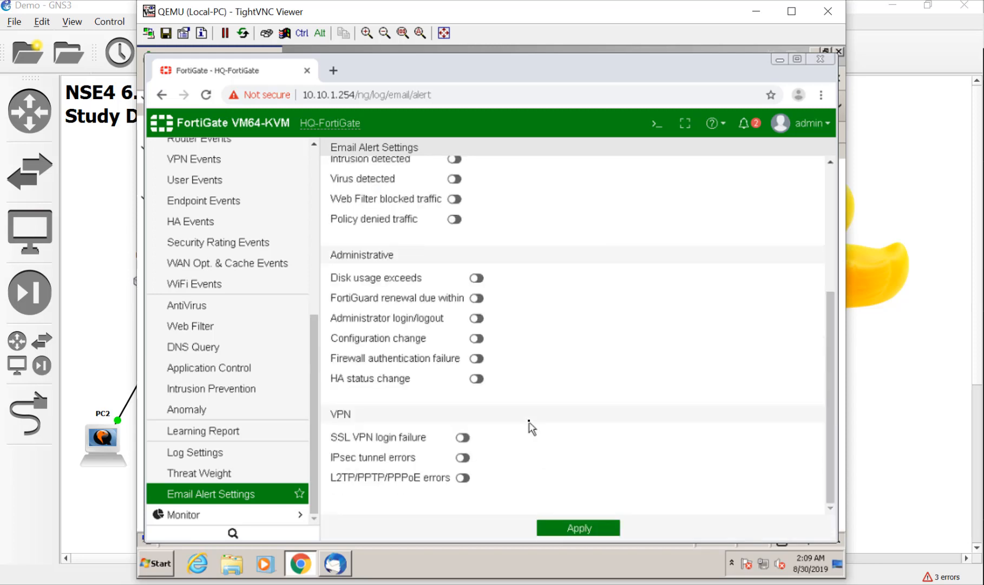
scroll(up, 3)
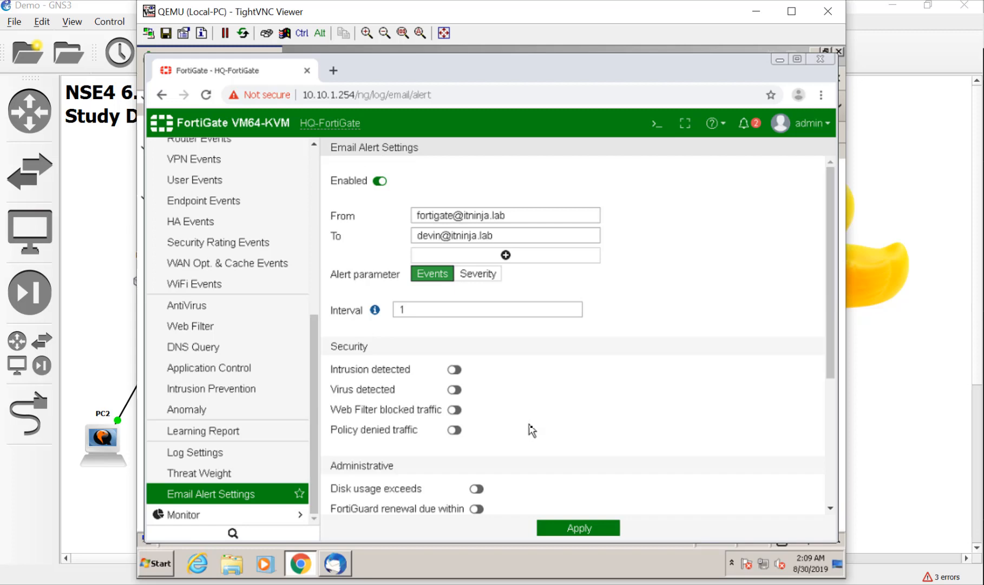
click(577, 527)
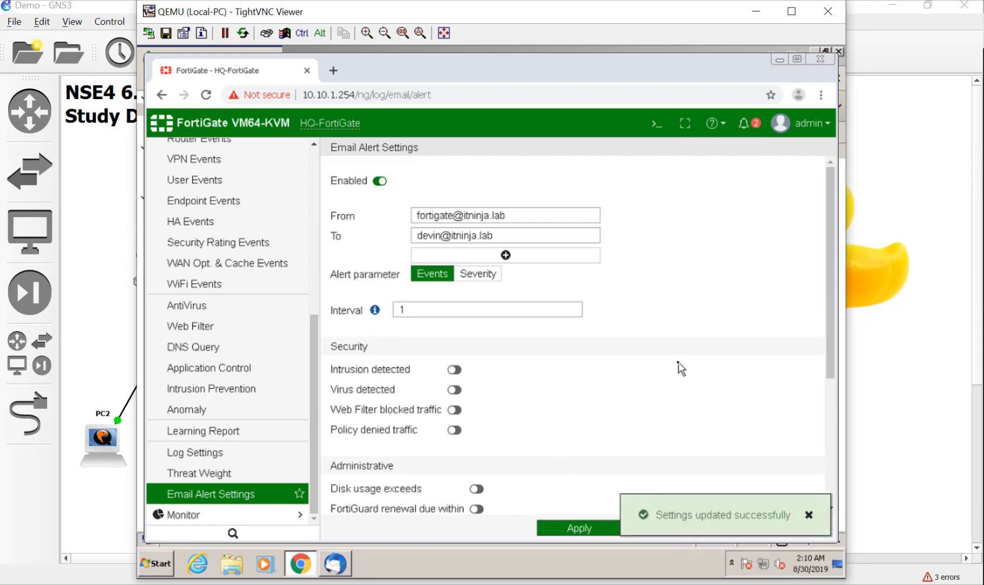
mouse_move(689, 374)
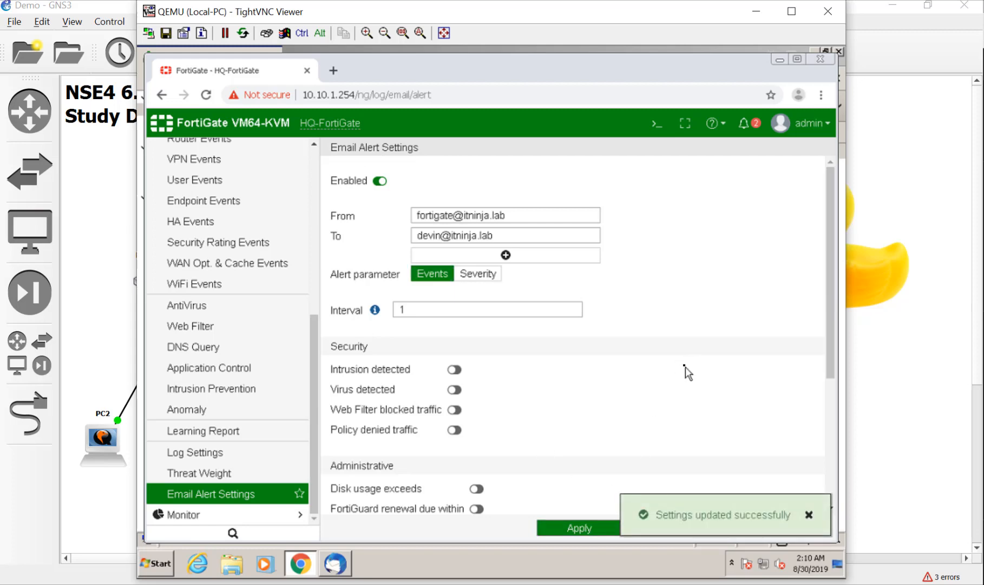
Switch alerting to severity-based with minimum level Alert and apply.
scroll(down, 3)
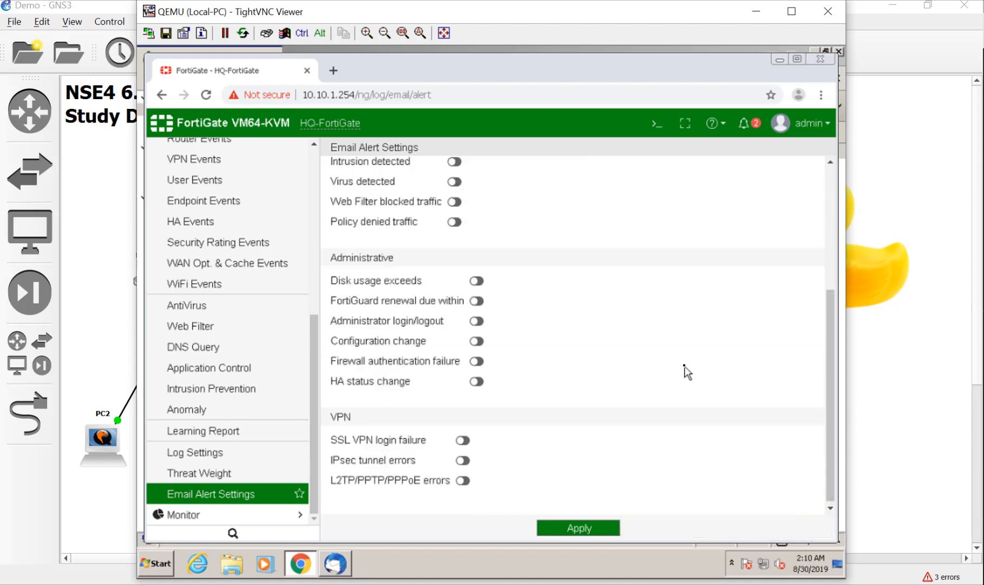
scroll(up, 3)
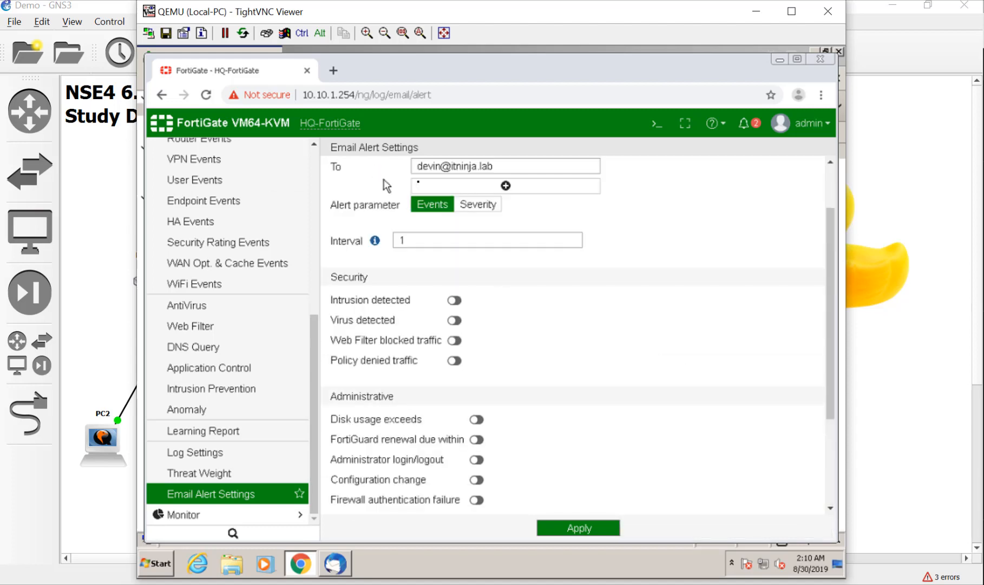
click(477, 204)
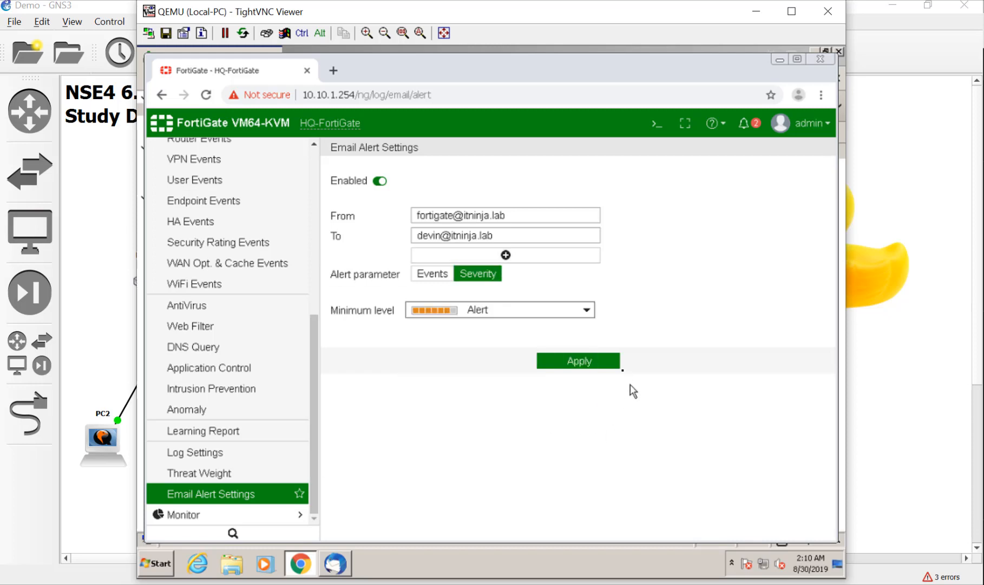
click(577, 360)
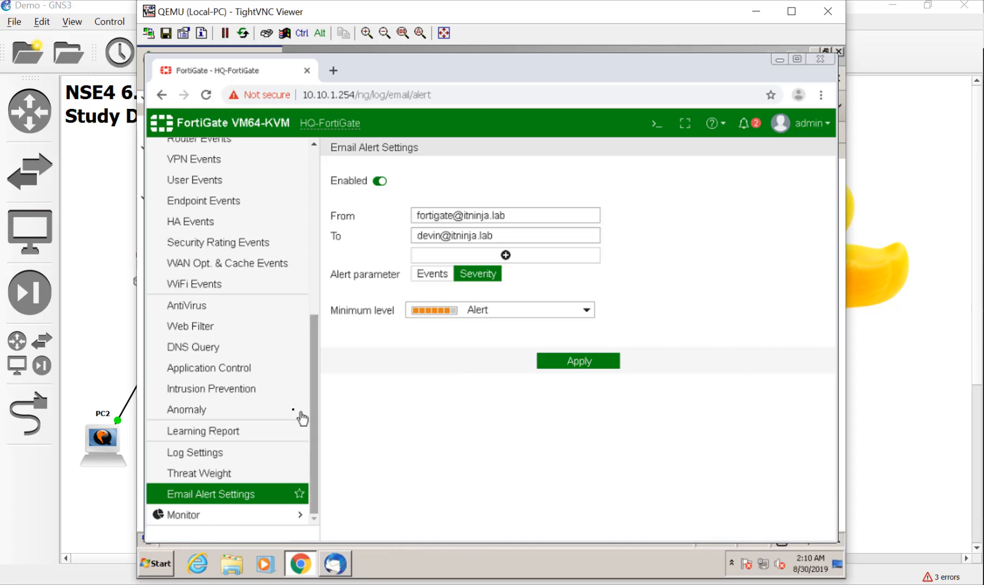
scroll(up, 3)
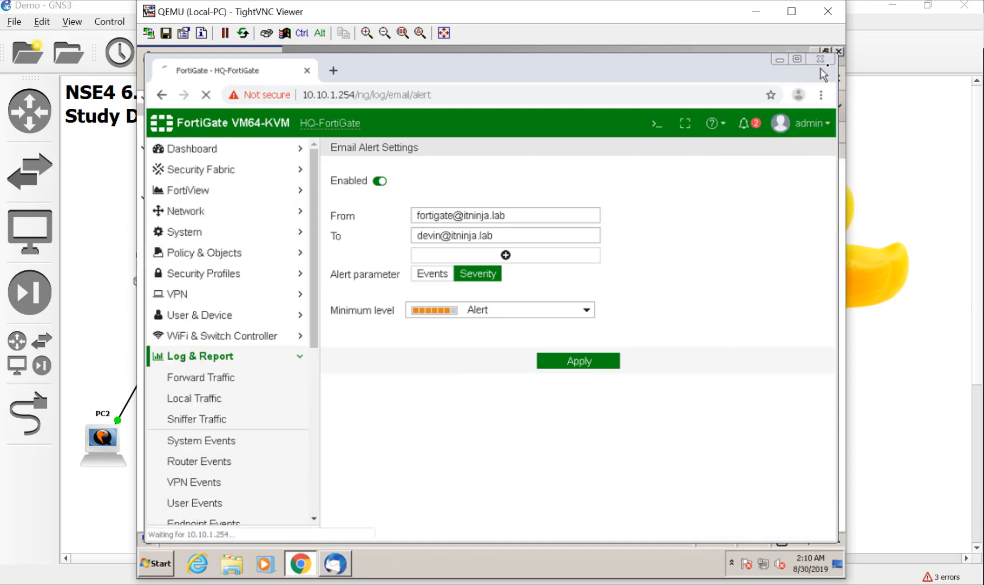
Show Thunderbird and read the newest alert email about the admin login.
click(335, 563)
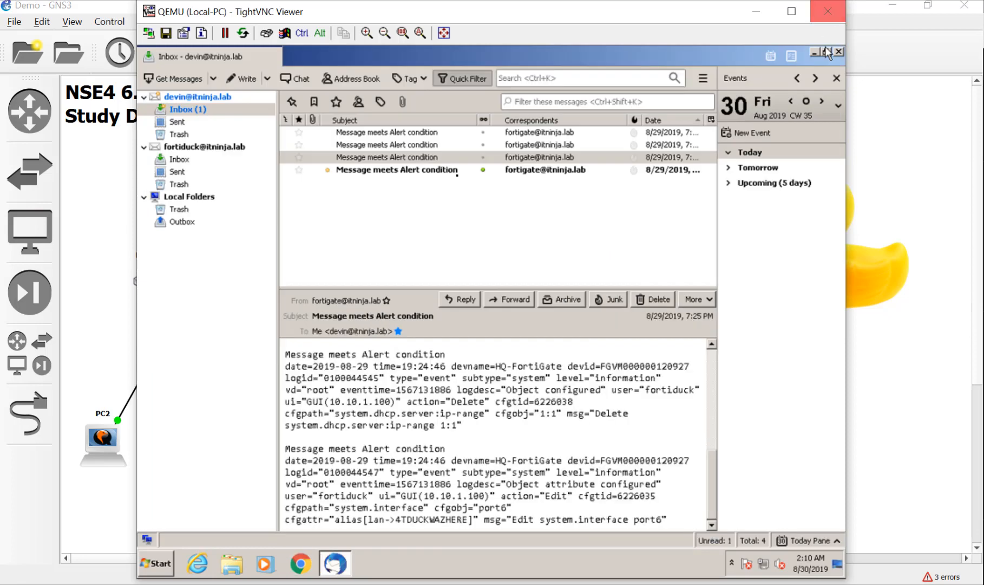
click(387, 170)
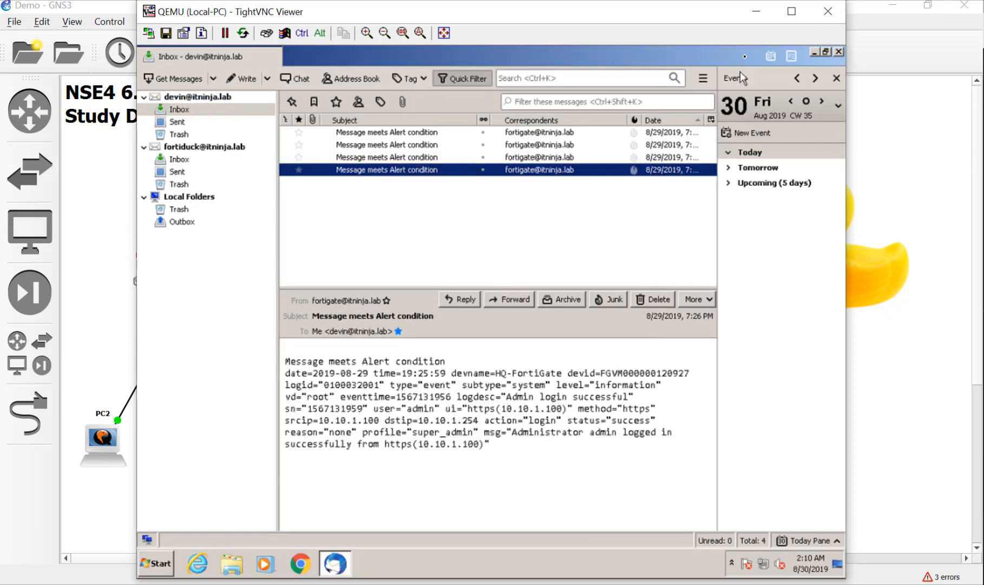
mouse_move(828, 10)
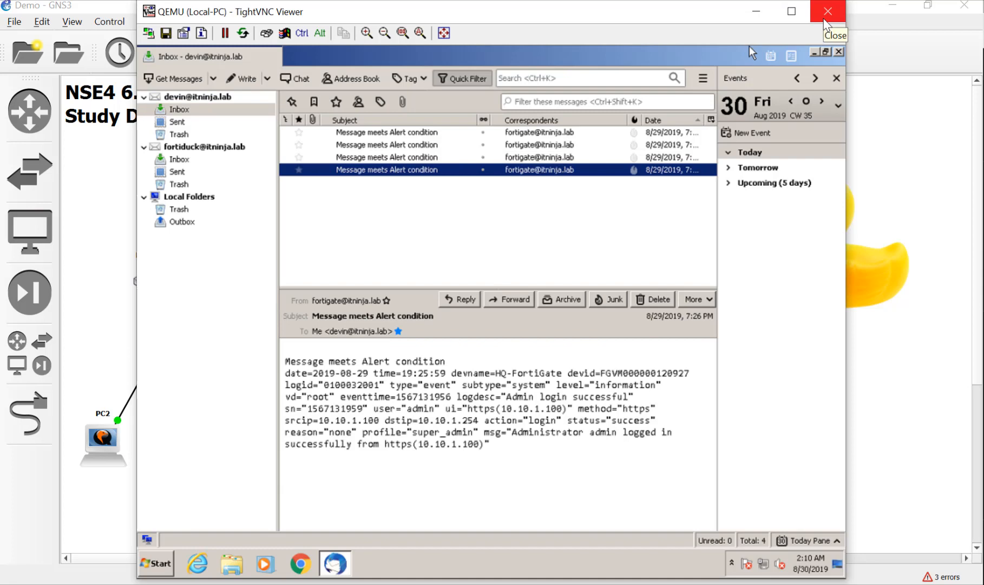
Close the TightVNC viewer and return to the GNS3 topology canvas.
click(828, 11)
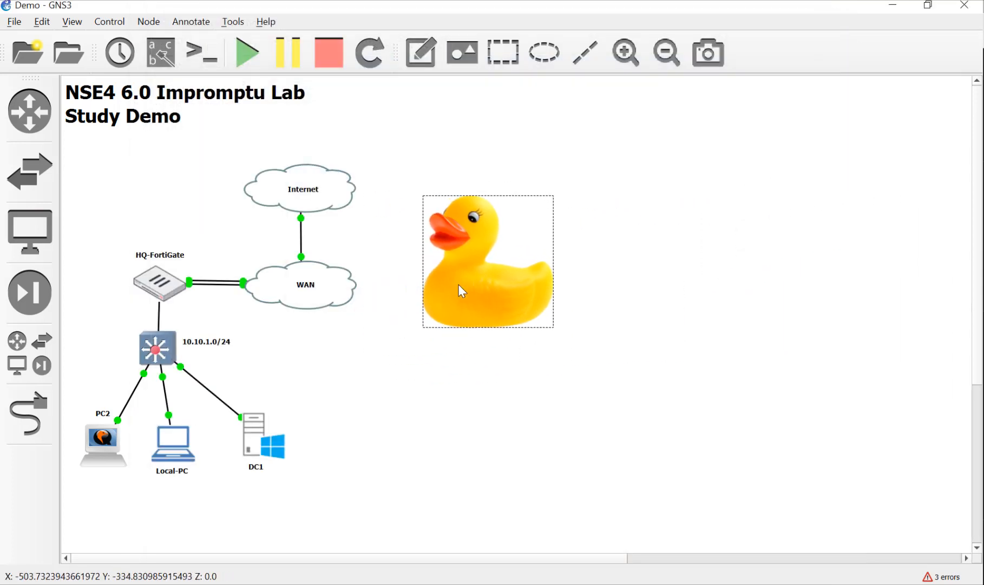
click(535, 369)
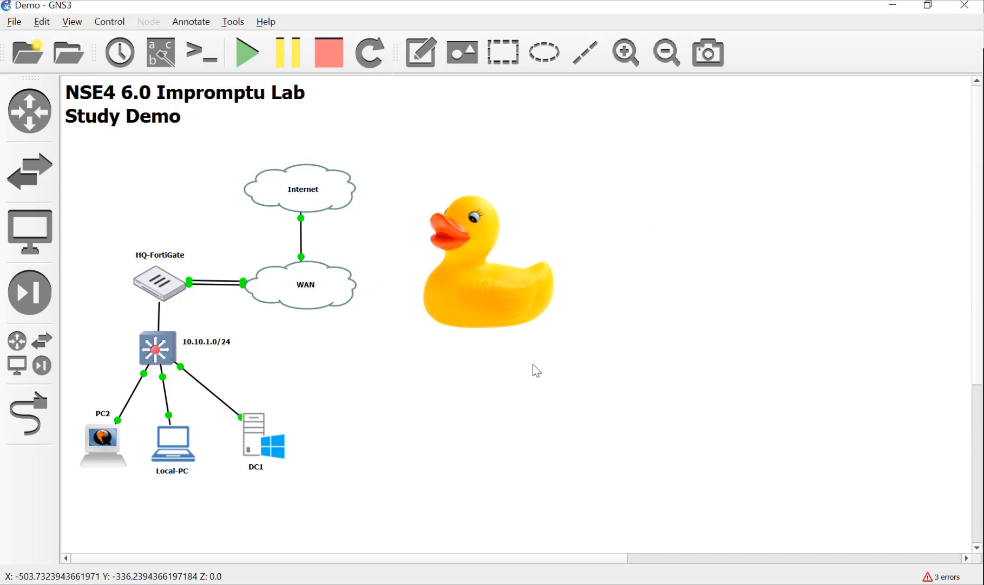